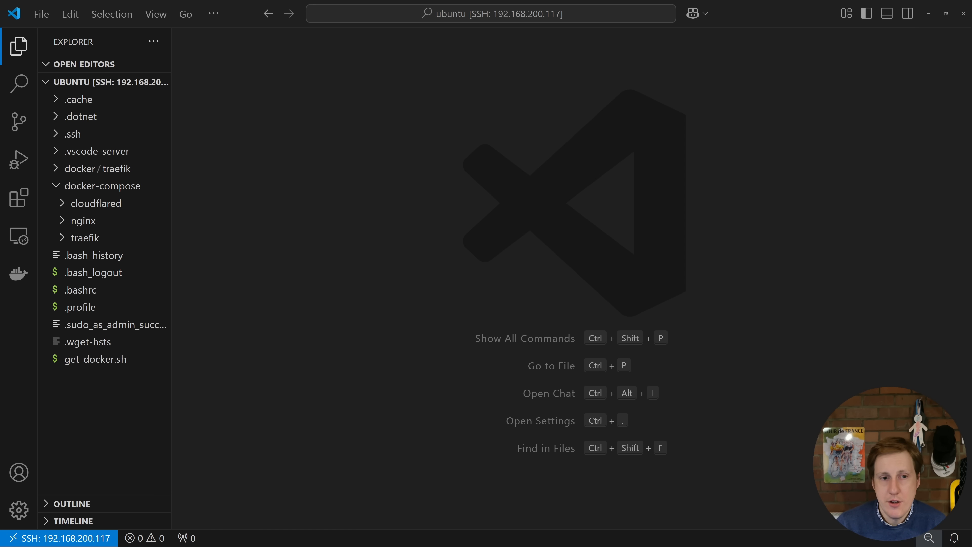
pyautogui.moveTo(85, 237)
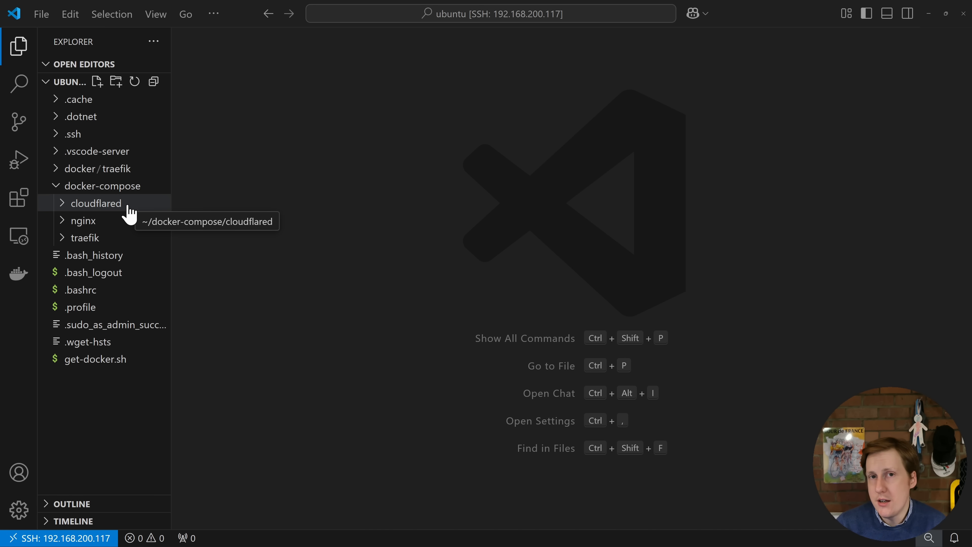
pyautogui.moveTo(82, 220)
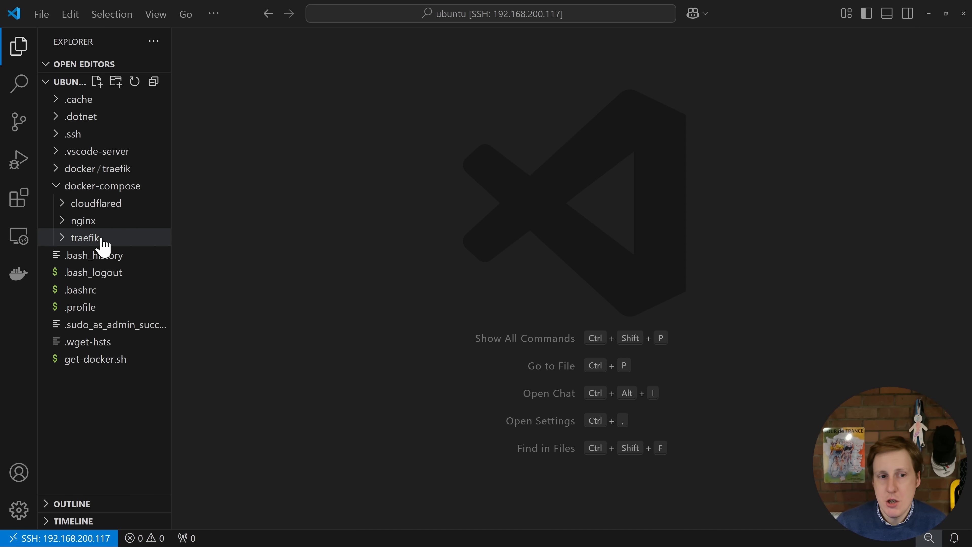
# Reach the Zero Trust Tunnels page via the dashboard search for 'tunn'.
pyautogui.click(85, 237)
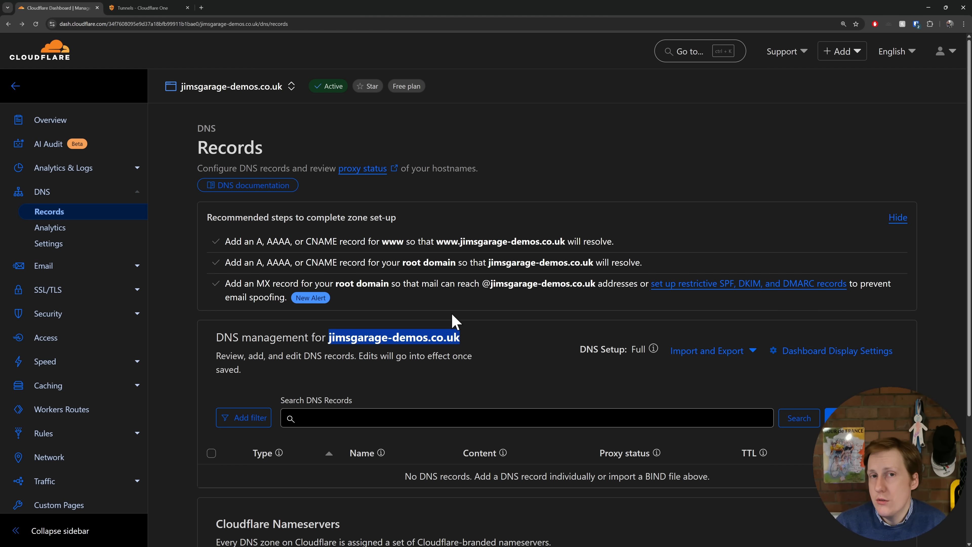
pyautogui.moveTo(200, 141)
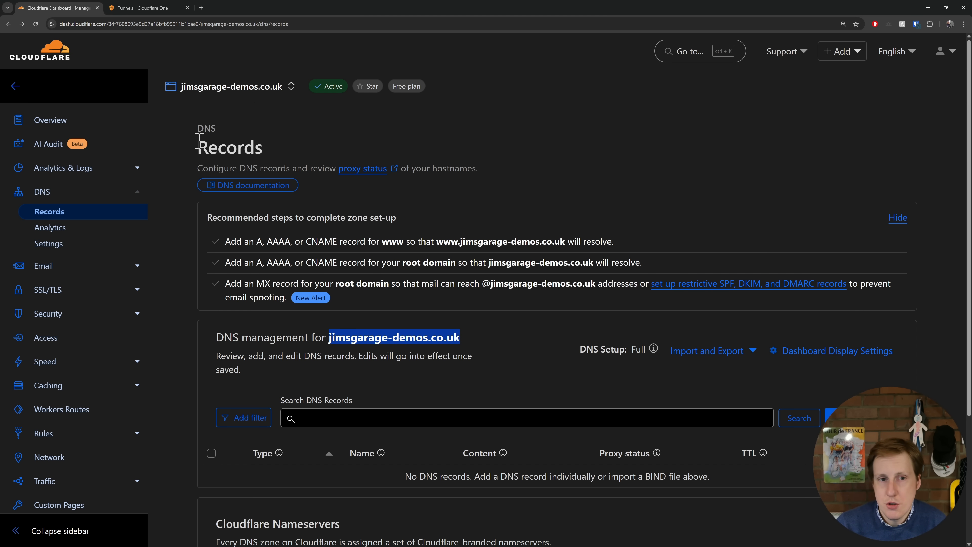
pyautogui.click(147, 8)
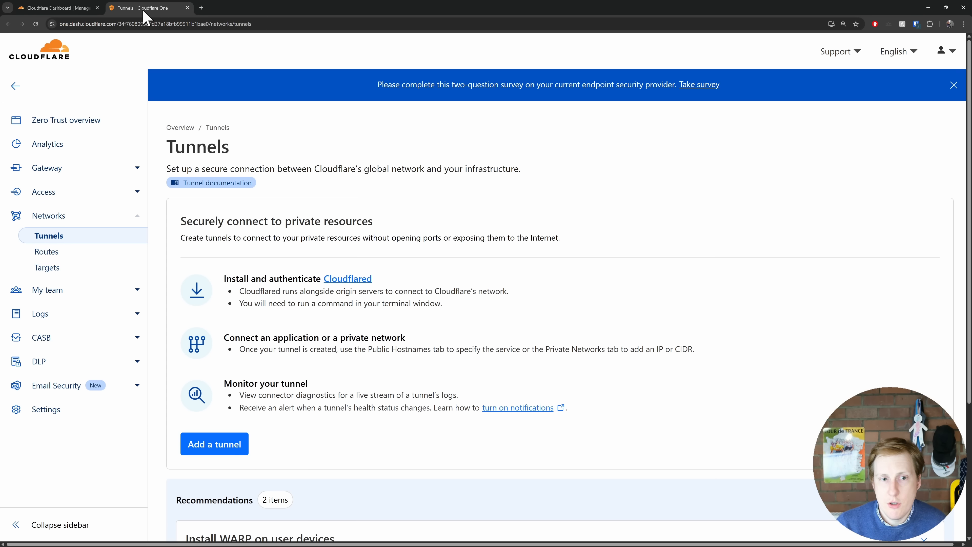
pyautogui.click(55, 7)
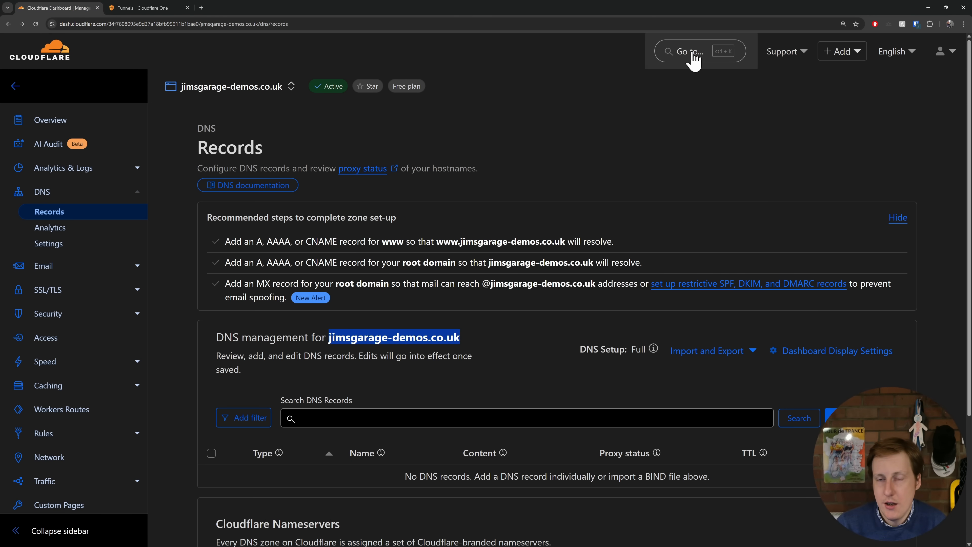
pyautogui.write('tunn')
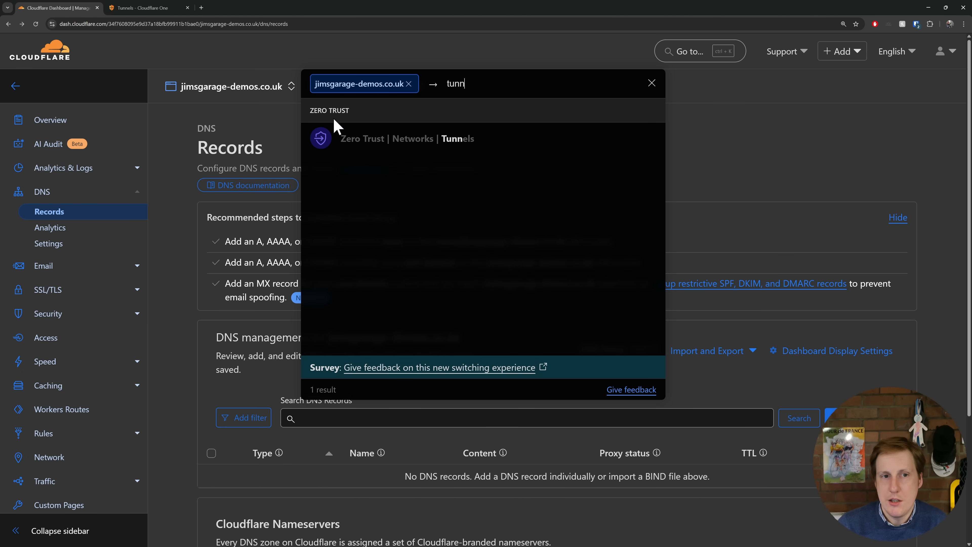
pyautogui.click(406, 138)
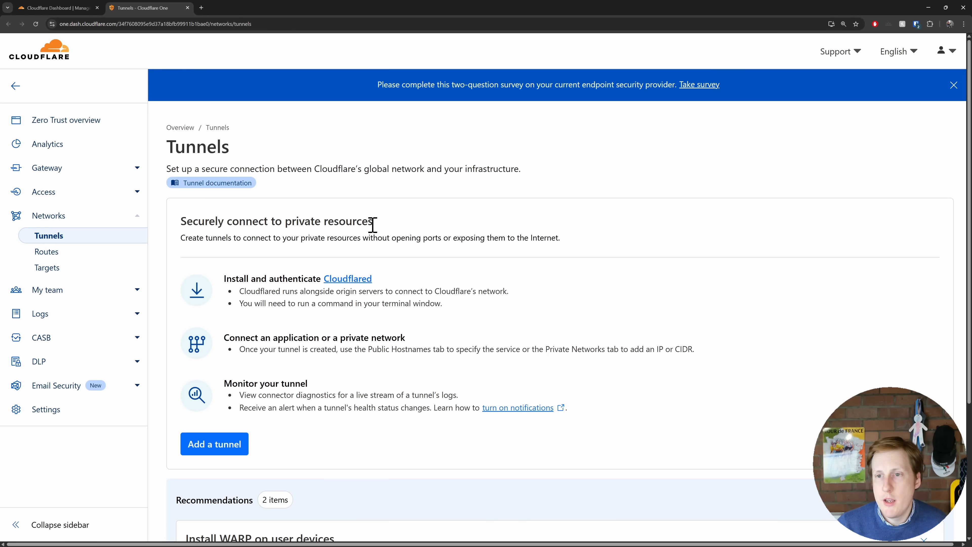
# Create a new Cloudflared tunnel named 'jimsgarage-demos'.
pyautogui.click(214, 444)
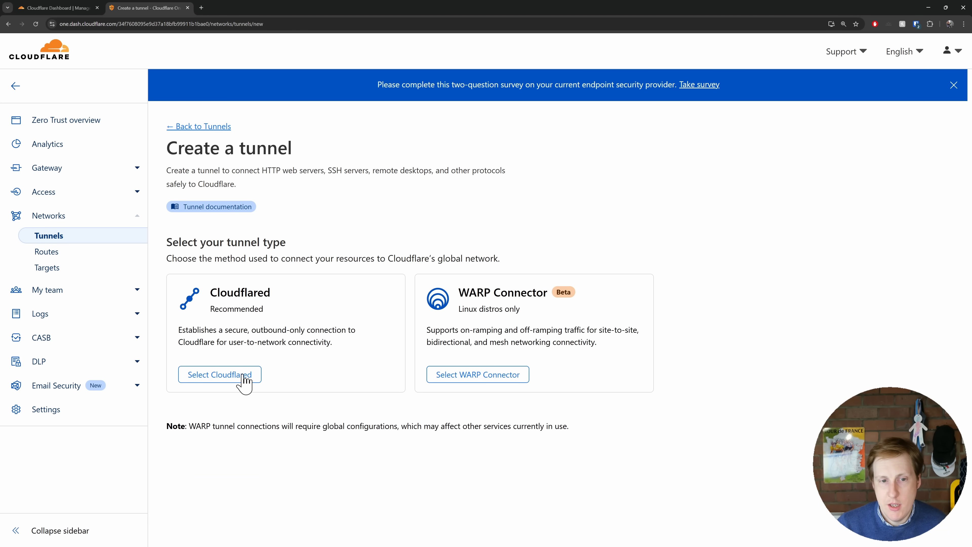
pyautogui.click(219, 375)
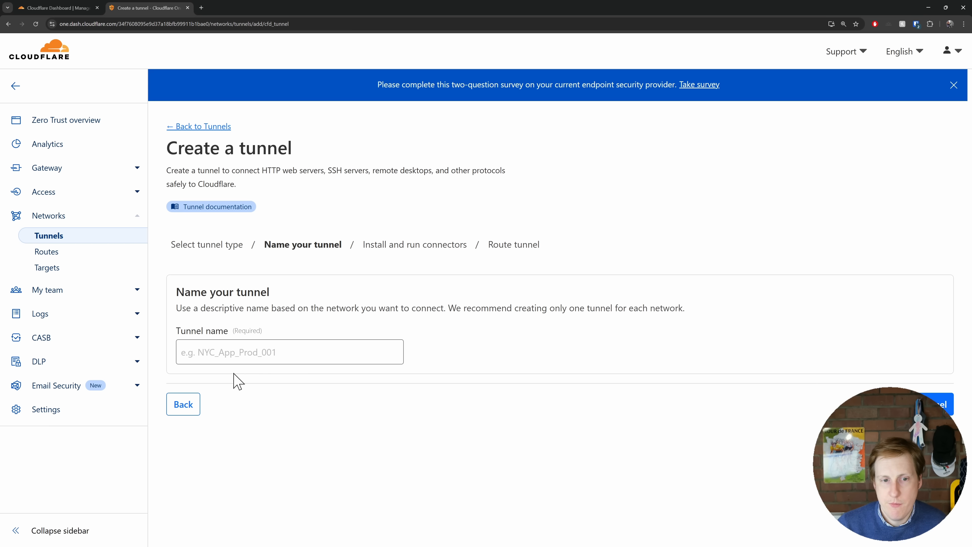
pyautogui.click(289, 351)
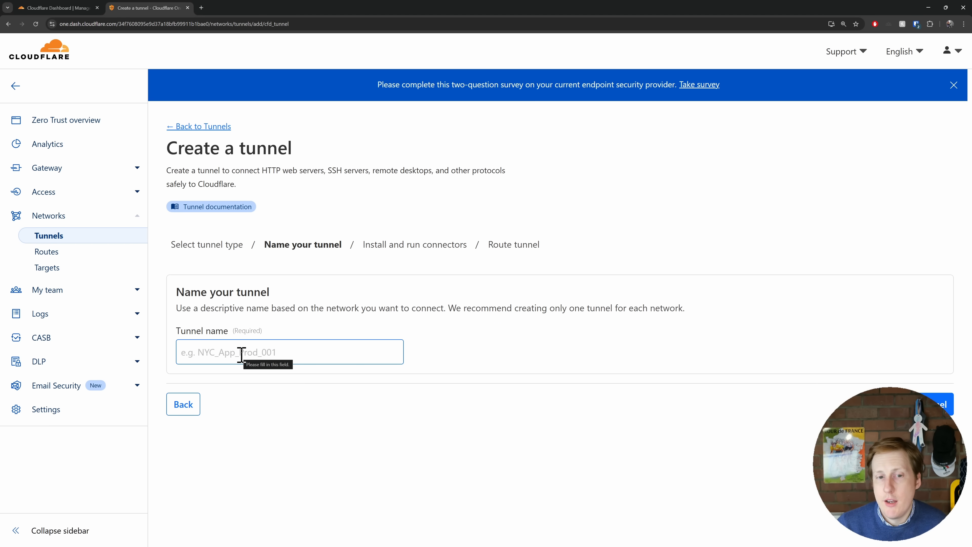
pyautogui.write('jimsgarage-demos')
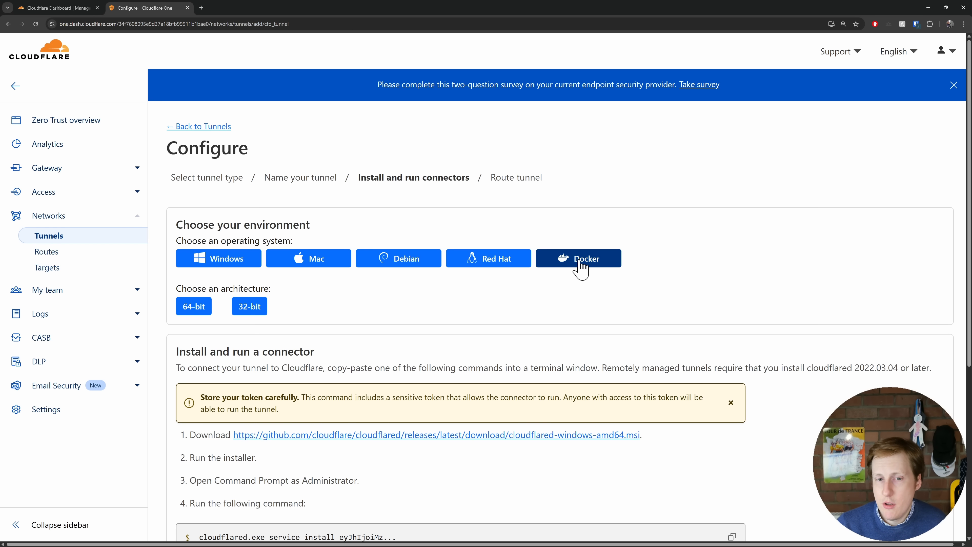
# Show the Docker connector run command with the tunnel token.
pyautogui.click(577, 258)
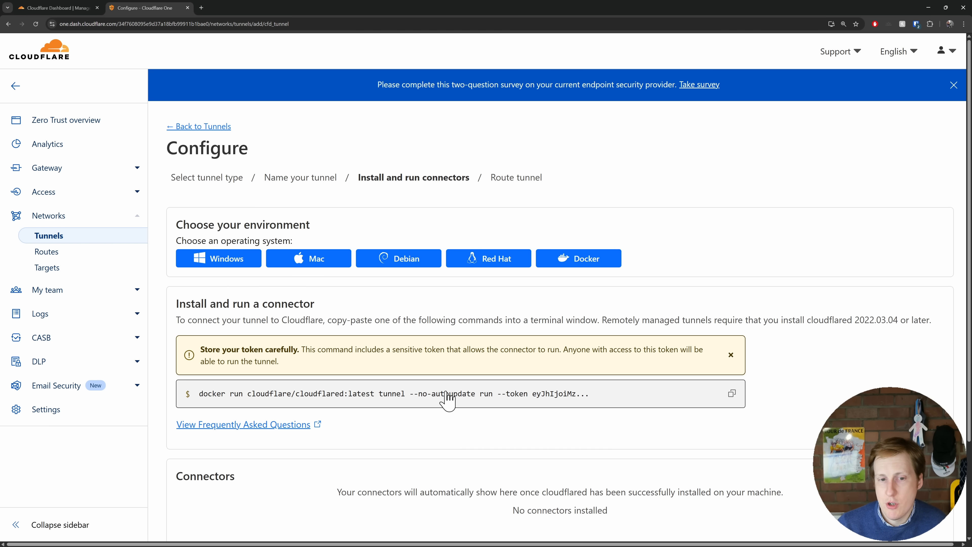
pyautogui.moveTo(429, 409)
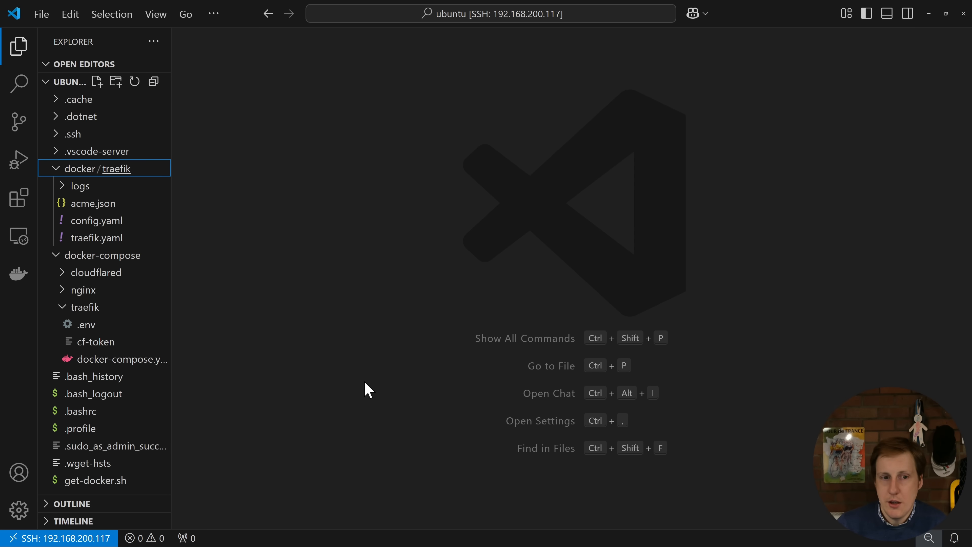
pyautogui.moveTo(251, 369)
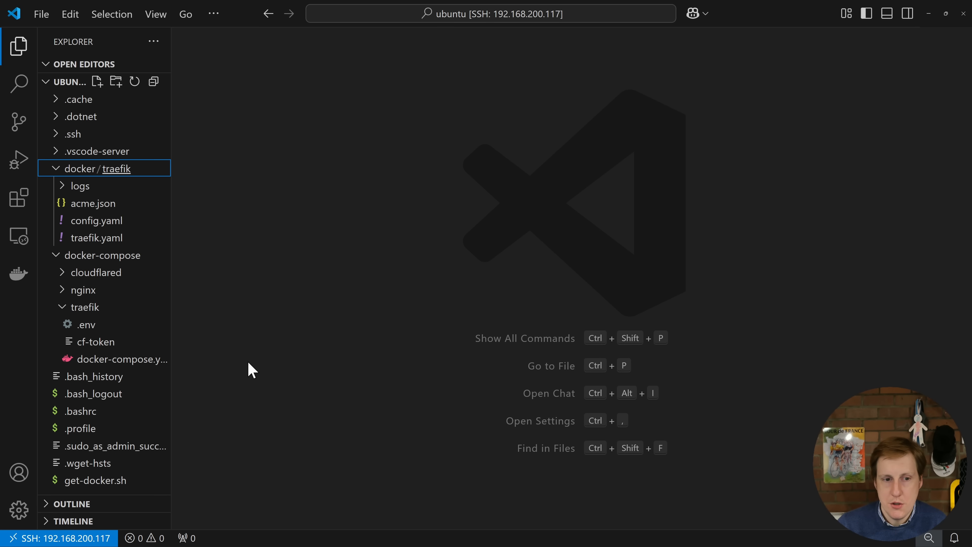
pyautogui.moveTo(97, 272)
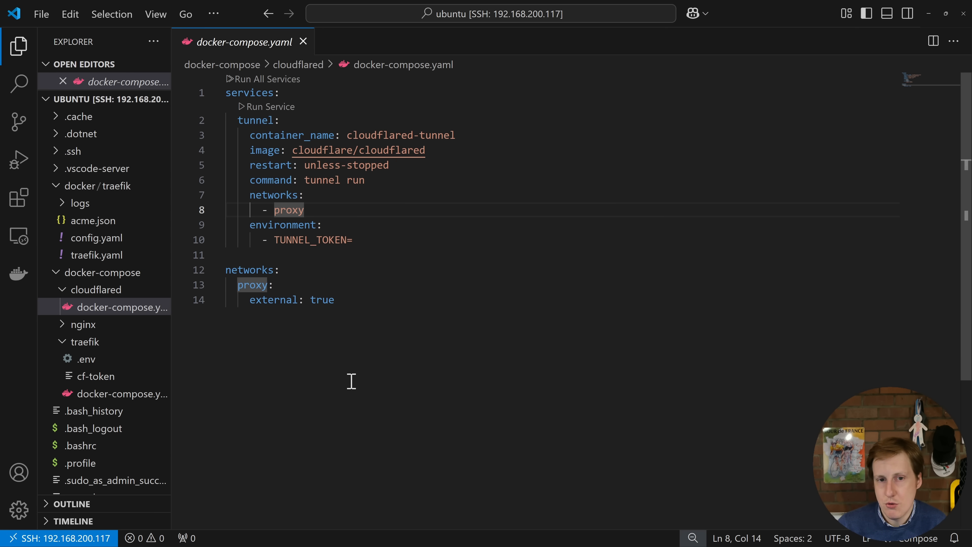
pyautogui.moveTo(353, 182)
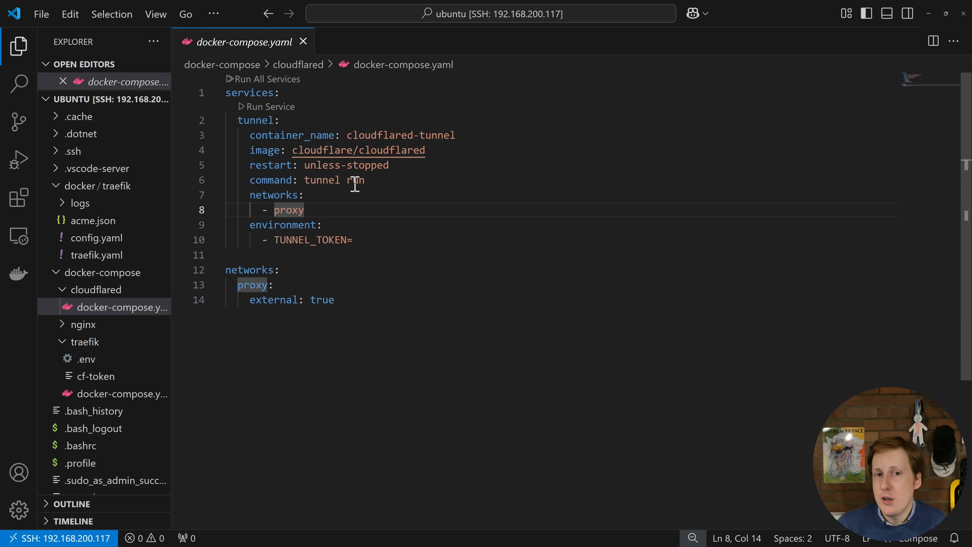
pyautogui.moveTo(402, 210)
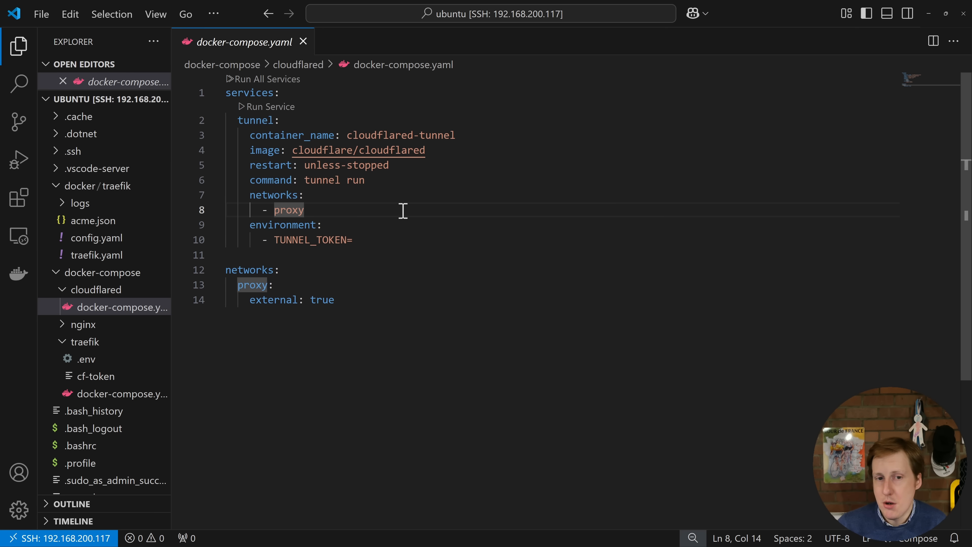
# Paste the token after TUNNEL_TOKEN= in the cloudflared compose file, save, and start a sudo docker command in the terminal.
pyautogui.click(381, 240)
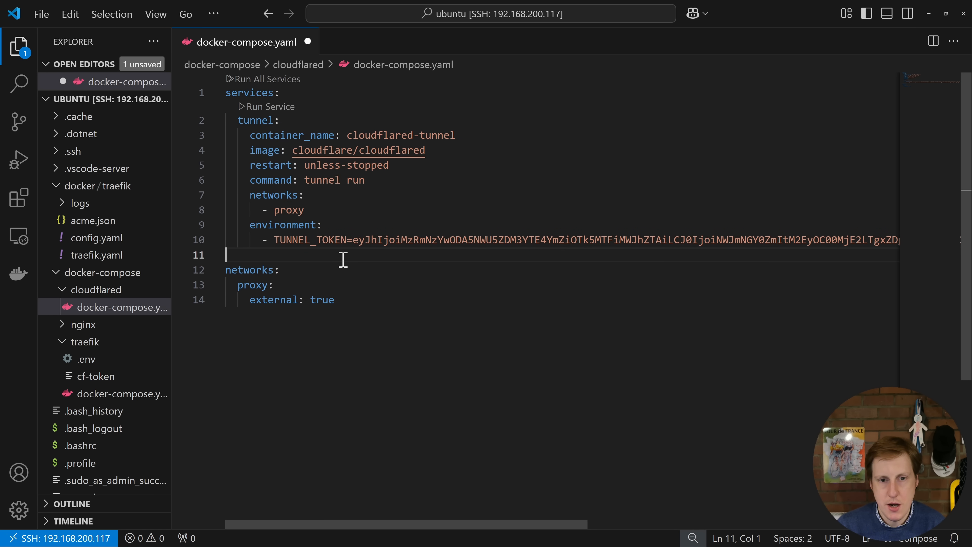
pyautogui.press('ctrl+s')
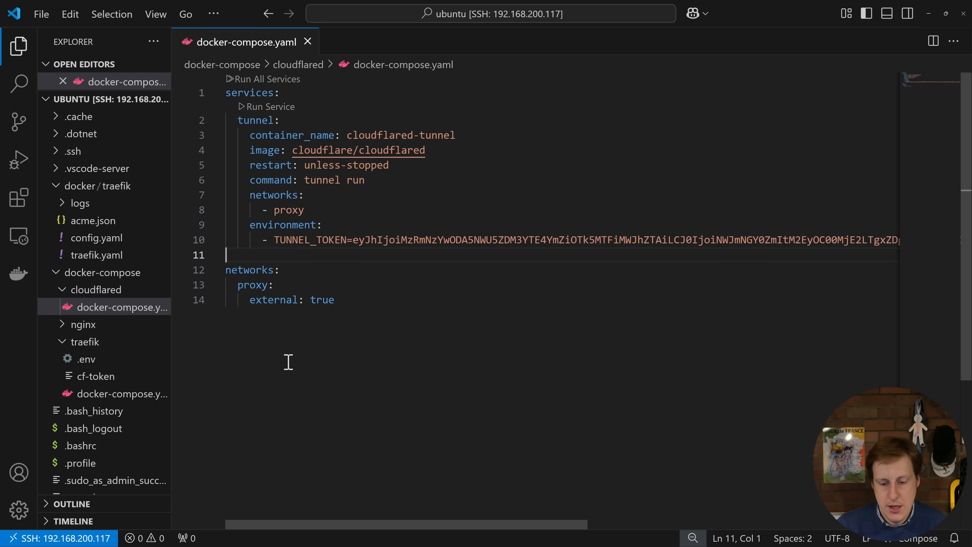
pyautogui.press('ctrl+`')
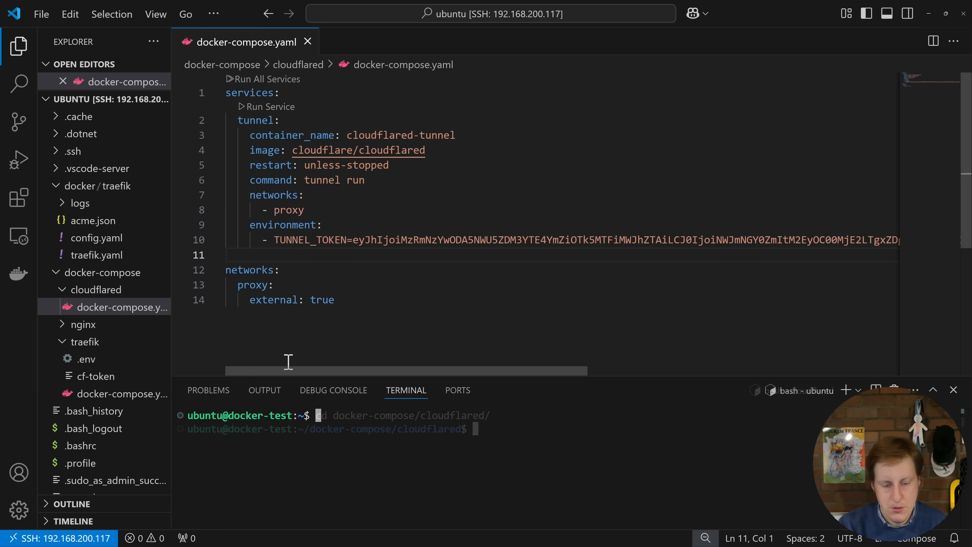
pyautogui.write('sudo docker')
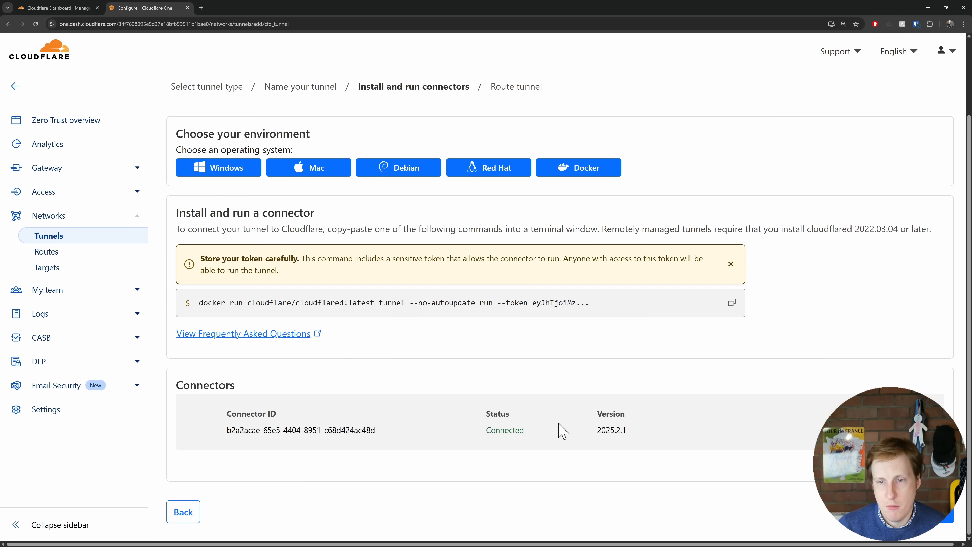
pyautogui.moveTo(578, 432)
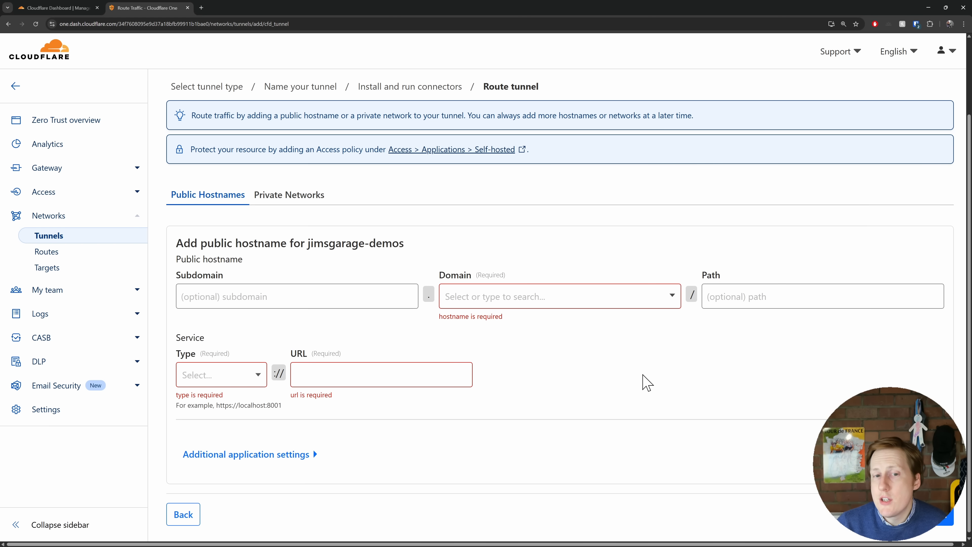
pyautogui.moveTo(597, 353)
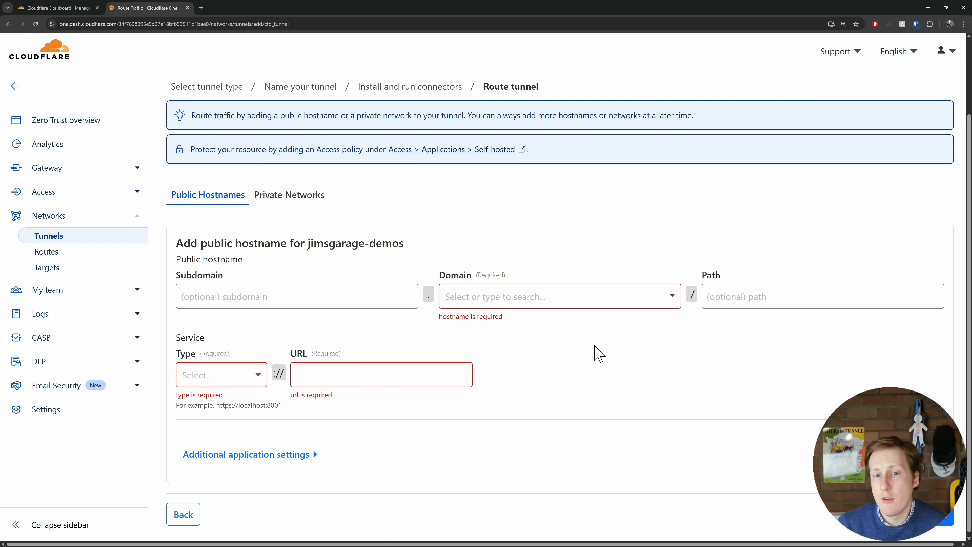
pyautogui.moveTo(434, 341)
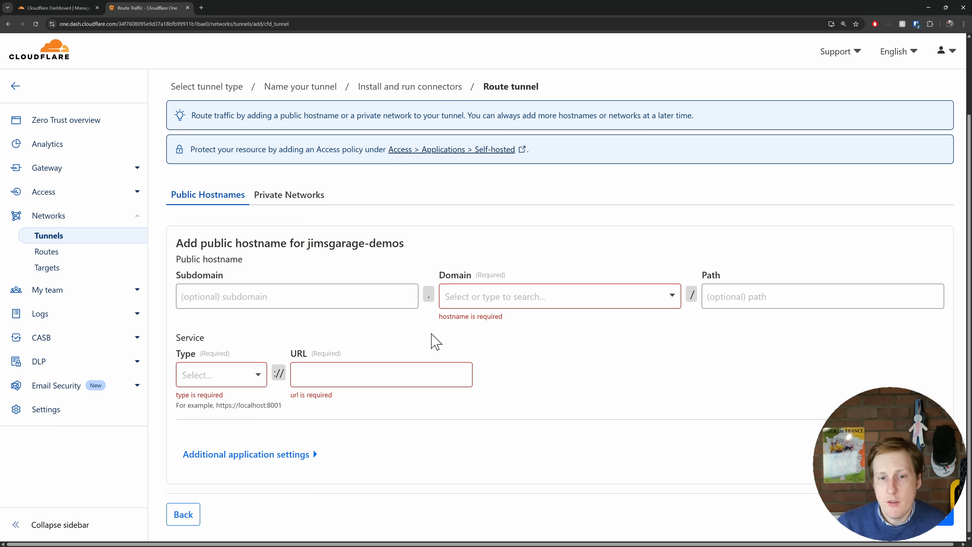
pyautogui.moveTo(410, 340)
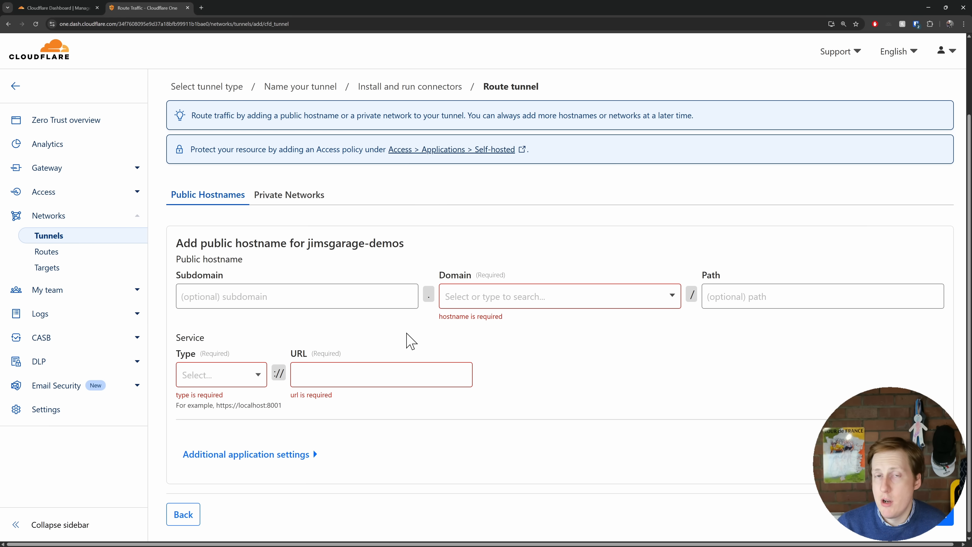
# Add public hostname *.jimsgarage-demos.co.uk routed over HTTPS to the traefik service.
pyautogui.click(297, 295)
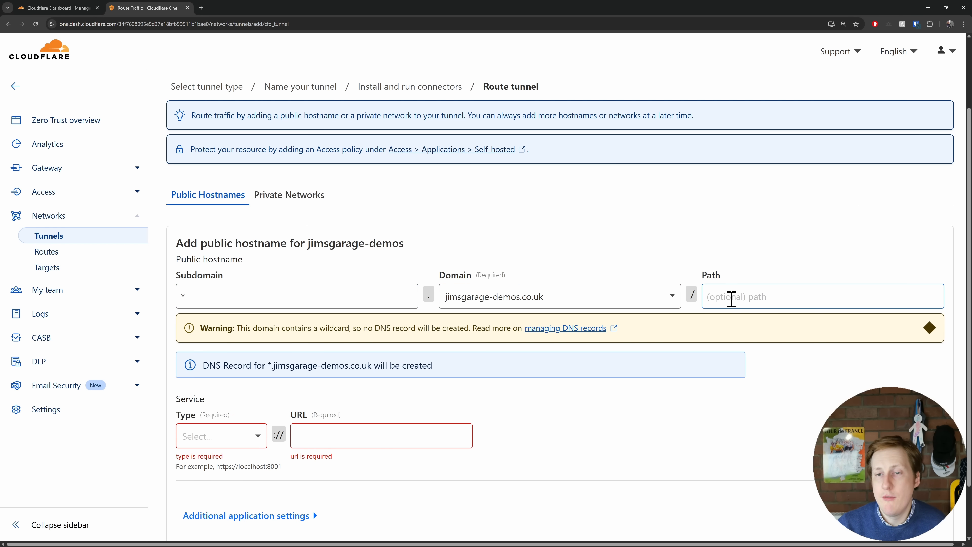
pyautogui.click(381, 435)
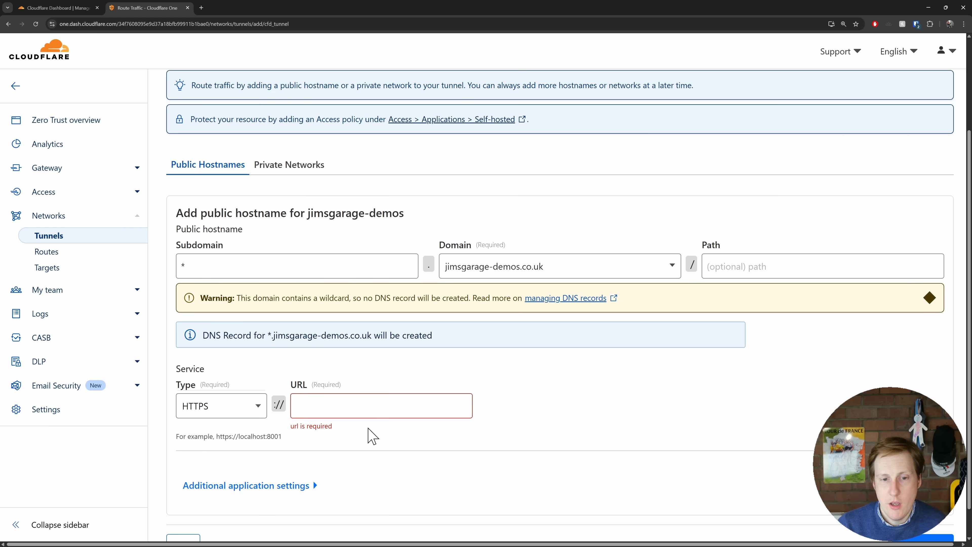
pyautogui.click(381, 405)
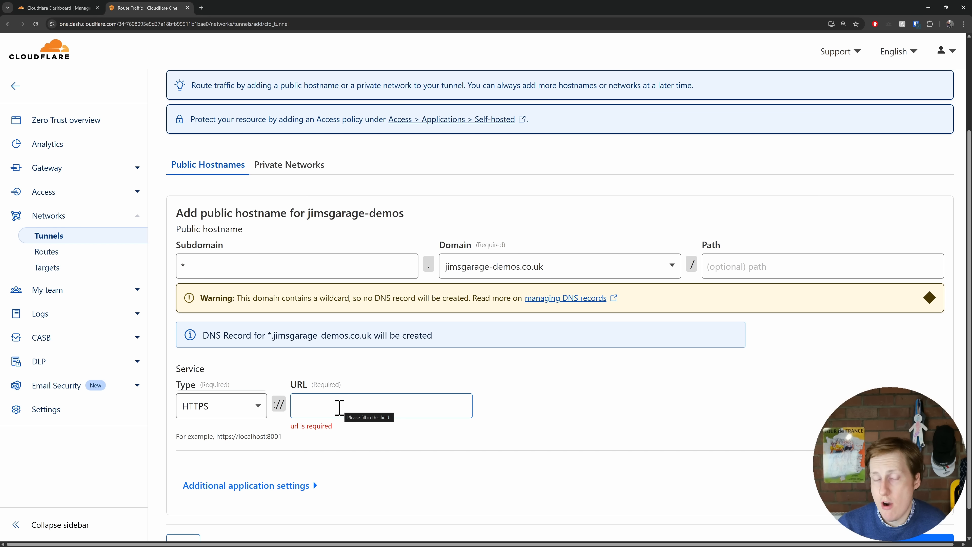
pyautogui.write('traefik')
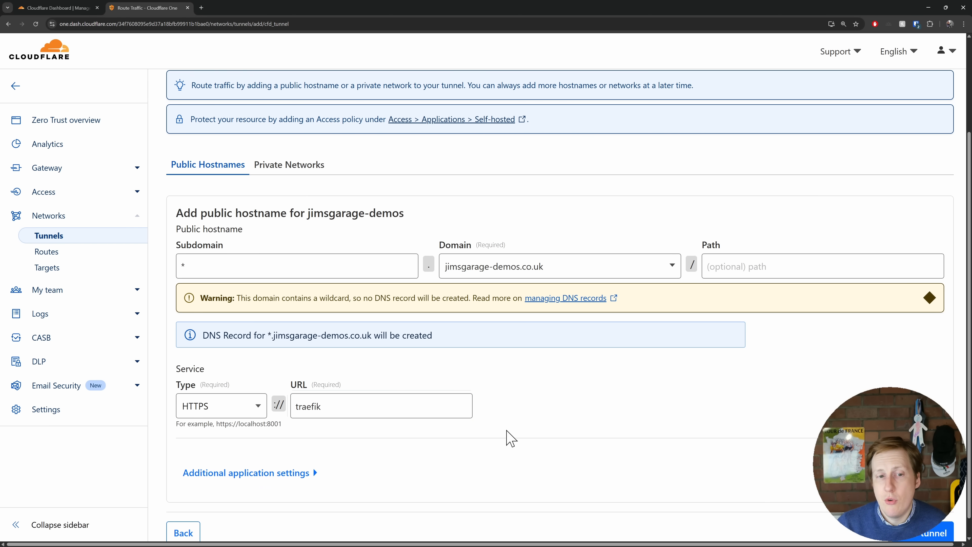
pyautogui.moveTo(510, 415)
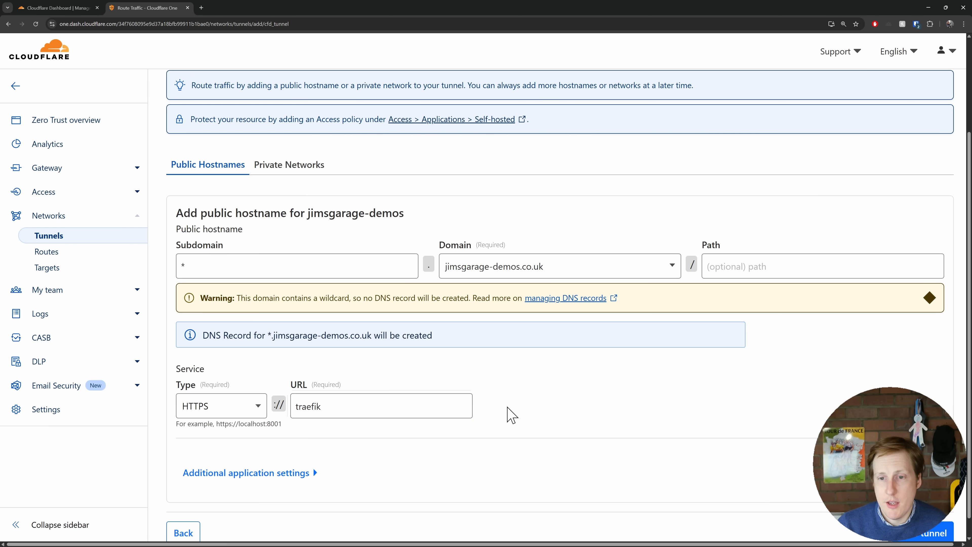
pyautogui.scroll(-3)
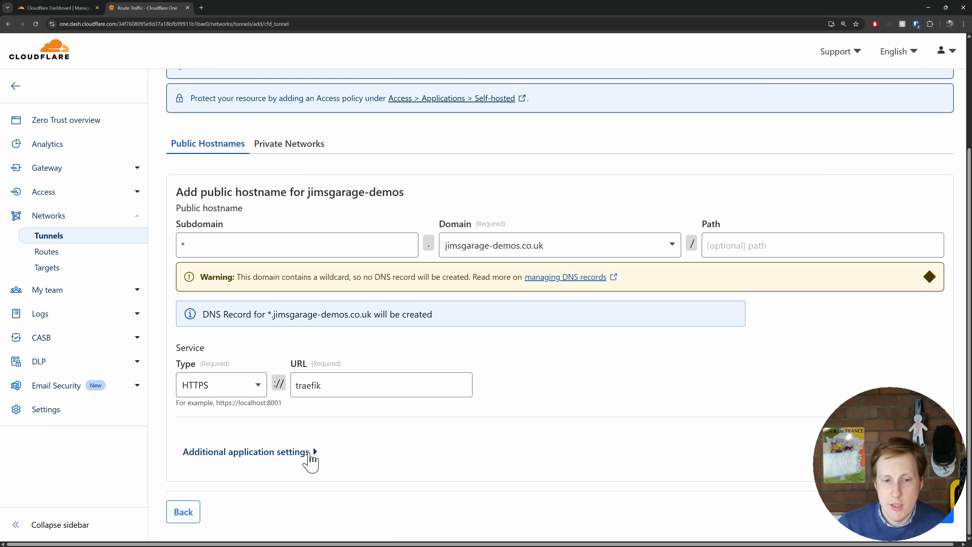
# Set the route's TLS Origin Server Name to *.jimsgarage-demos.co.uk under additional settings.
pyautogui.click(246, 451)
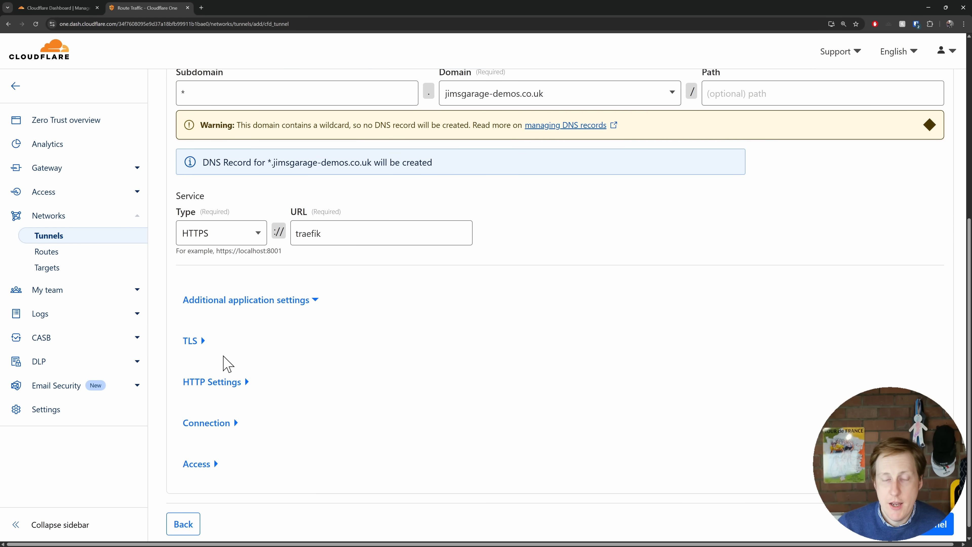
pyautogui.click(191, 340)
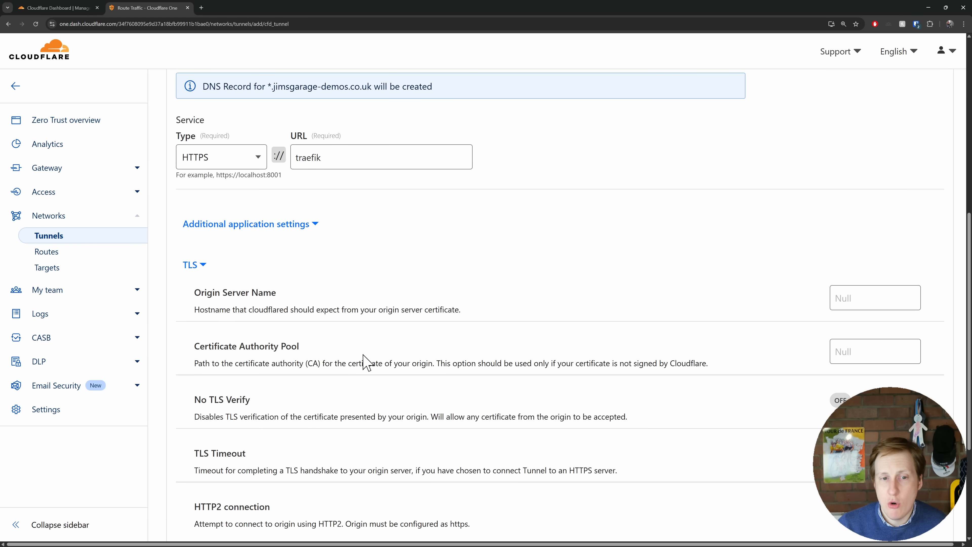
pyautogui.click(874, 297)
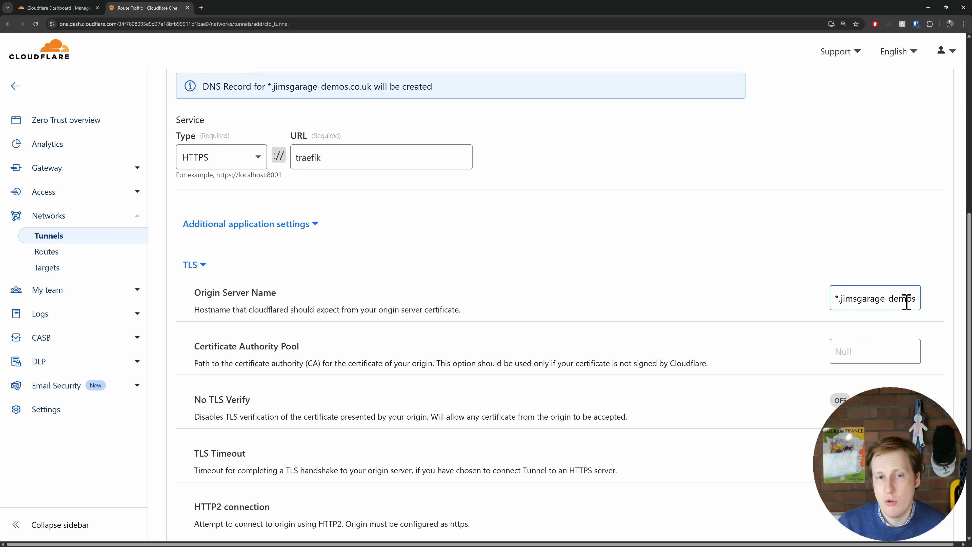
pyautogui.scroll(-3)
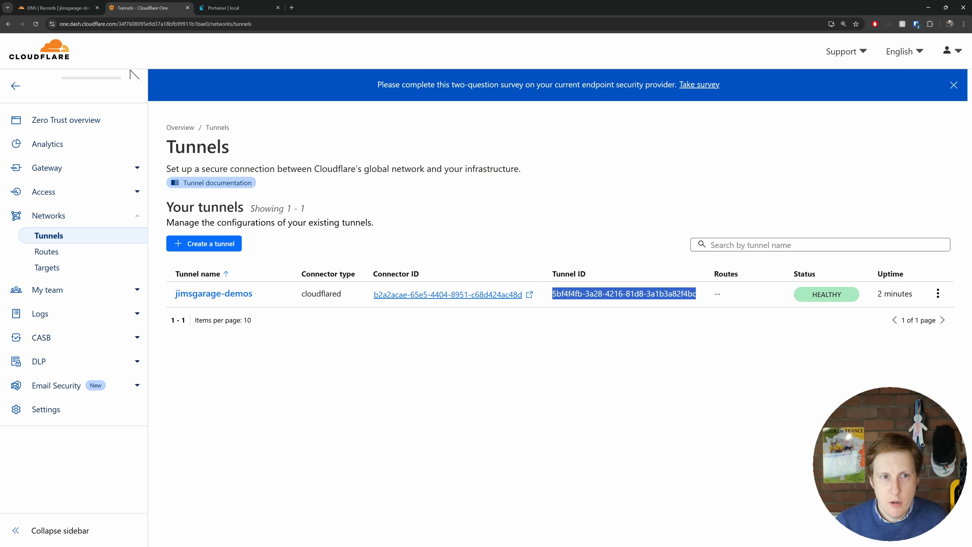
# Start a new CNAME DNS record named jimsgarage-demos.co.uk.
pyautogui.click(56, 7)
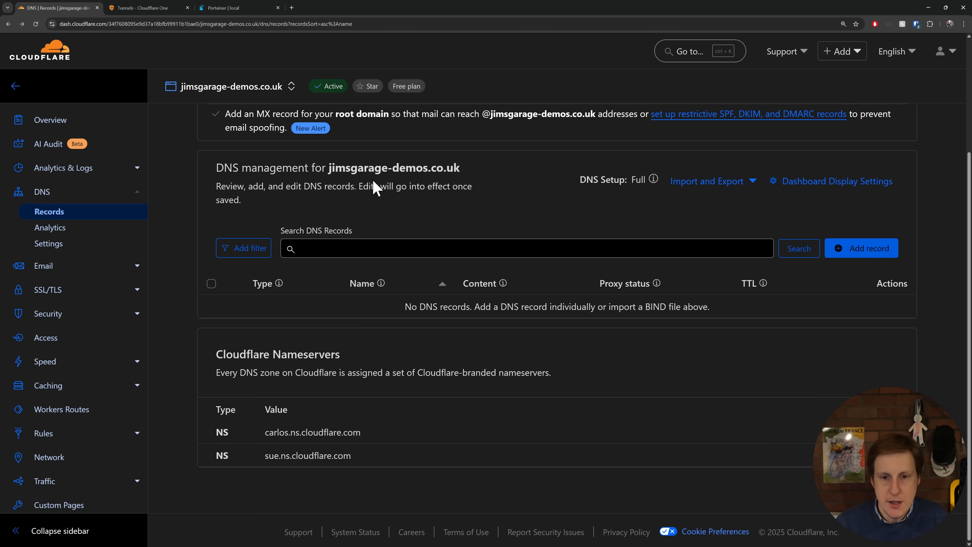
pyautogui.click(861, 248)
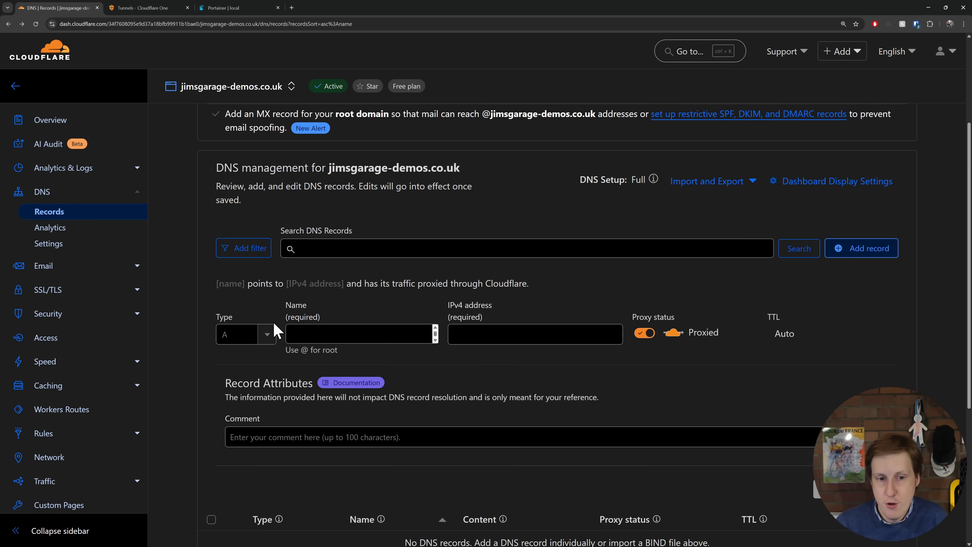
pyautogui.click(246, 333)
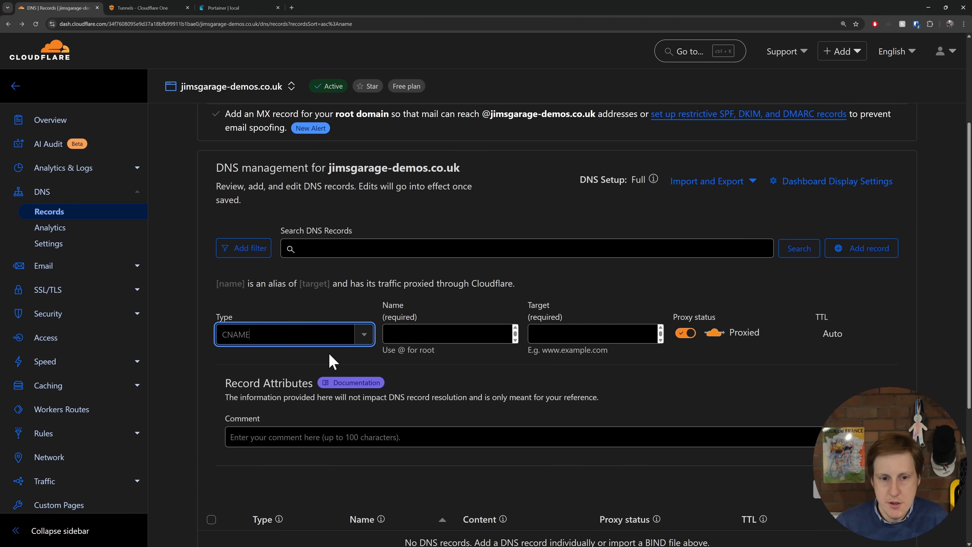
pyautogui.click(450, 333)
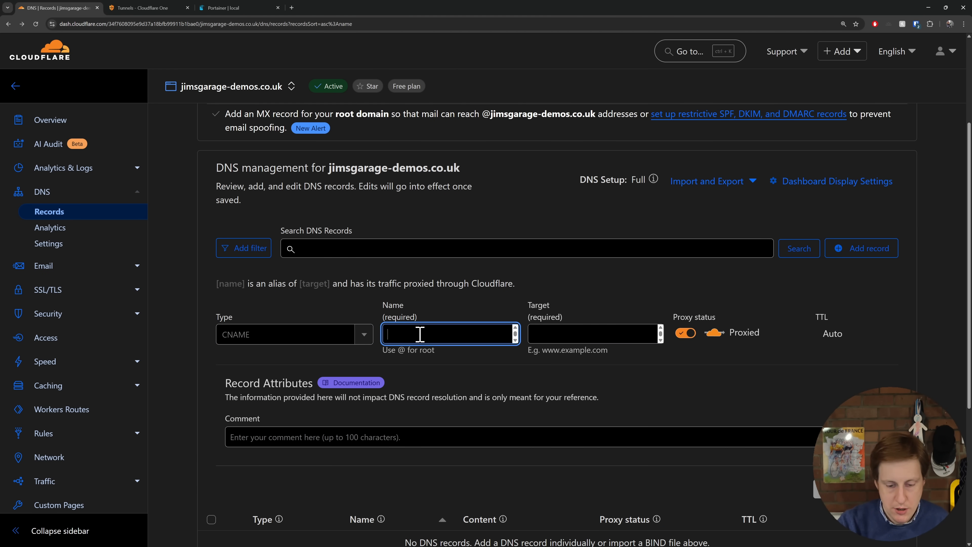
pyautogui.write('jimsgarage-demos.co.uk')
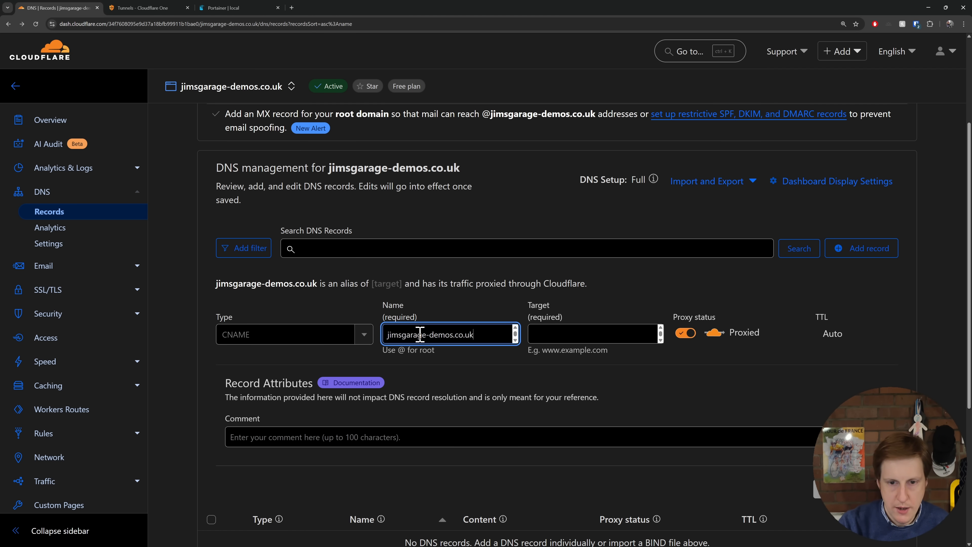
# Point the record at 5bf4f4fb-3a28-4216-81d8-3a1b3a82f4bc.cfargotunnel.com and save it proxied.
pyautogui.click(594, 333)
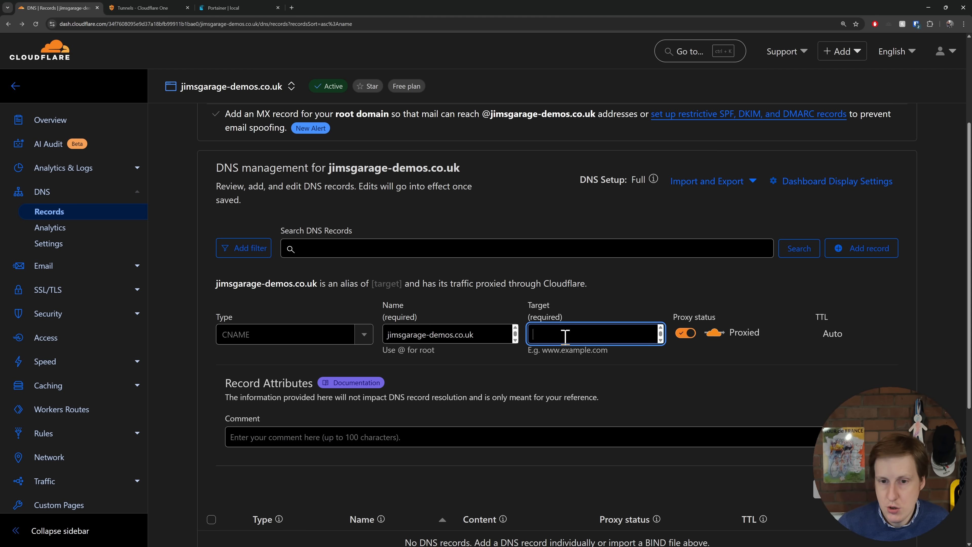
pyautogui.write('5bf4f4fb-3a28-4216-81d8-3a1b3a82f4bc')
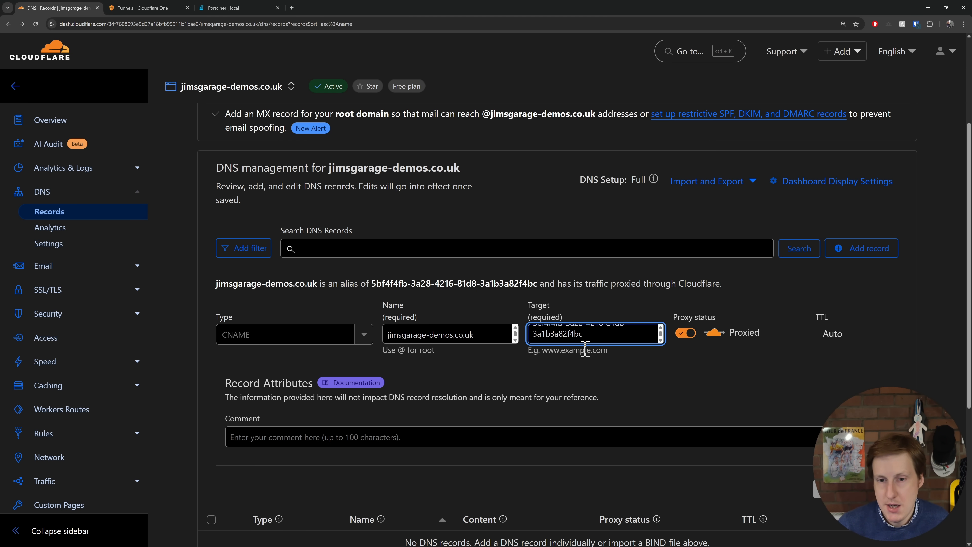
pyautogui.write('.cfargotunnel.com')
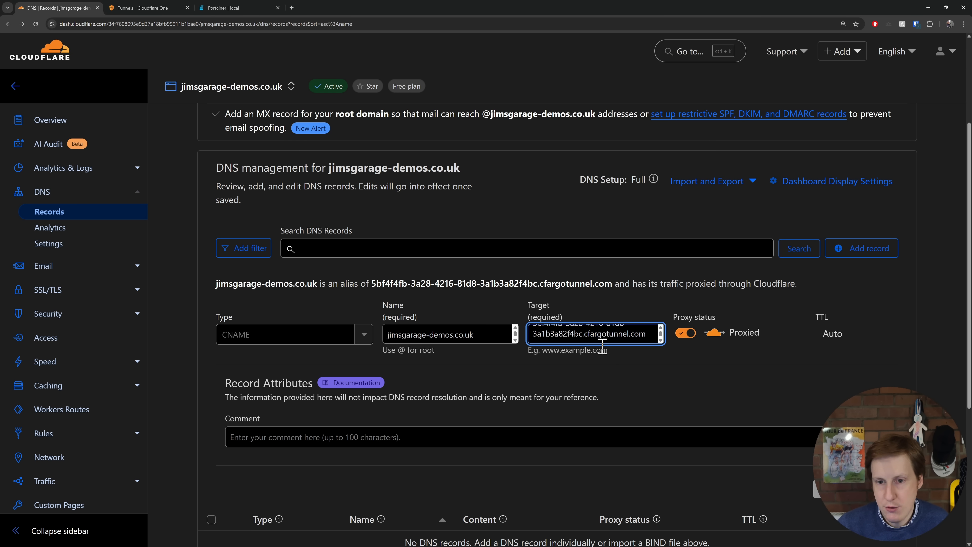
pyautogui.moveTo(755, 391)
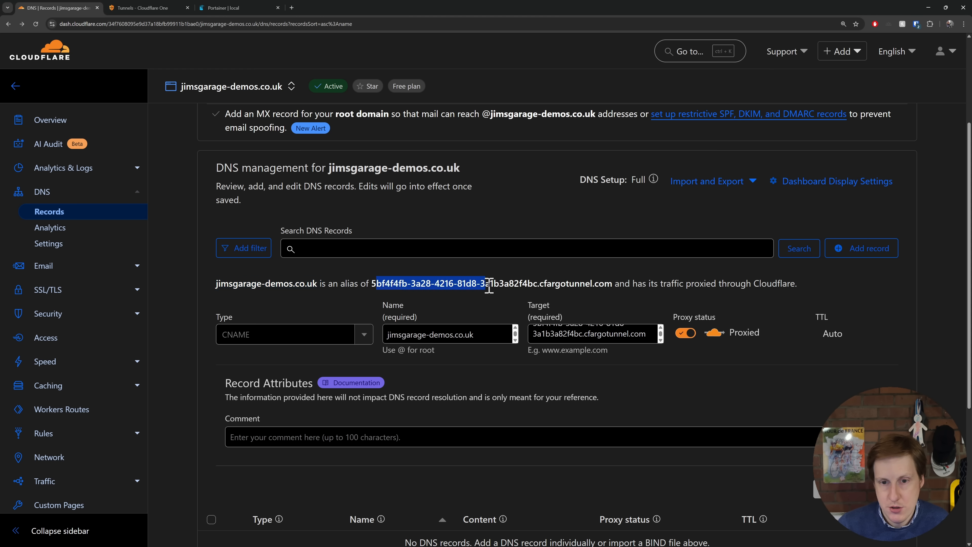
pyautogui.moveTo(487, 284); pyautogui.dragTo(610, 284)
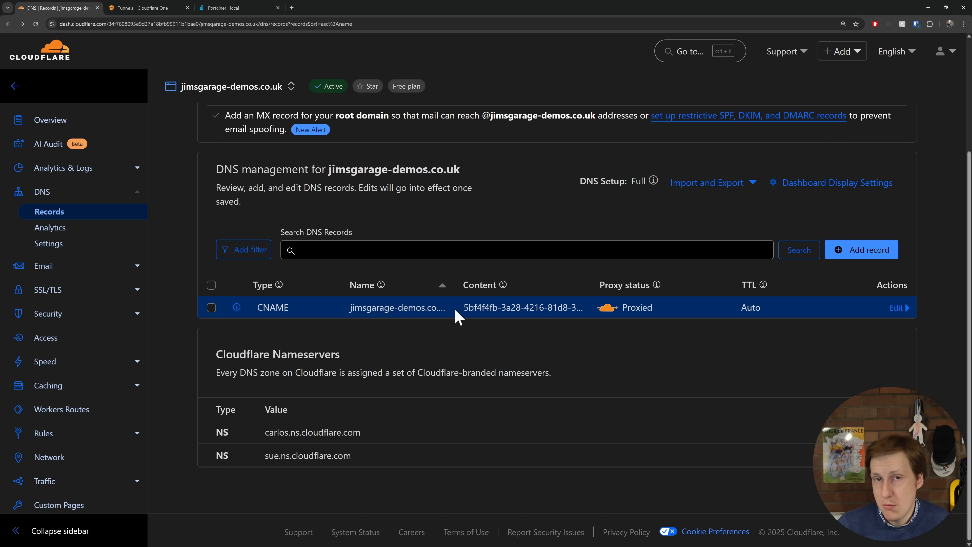
pyautogui.moveTo(462, 320)
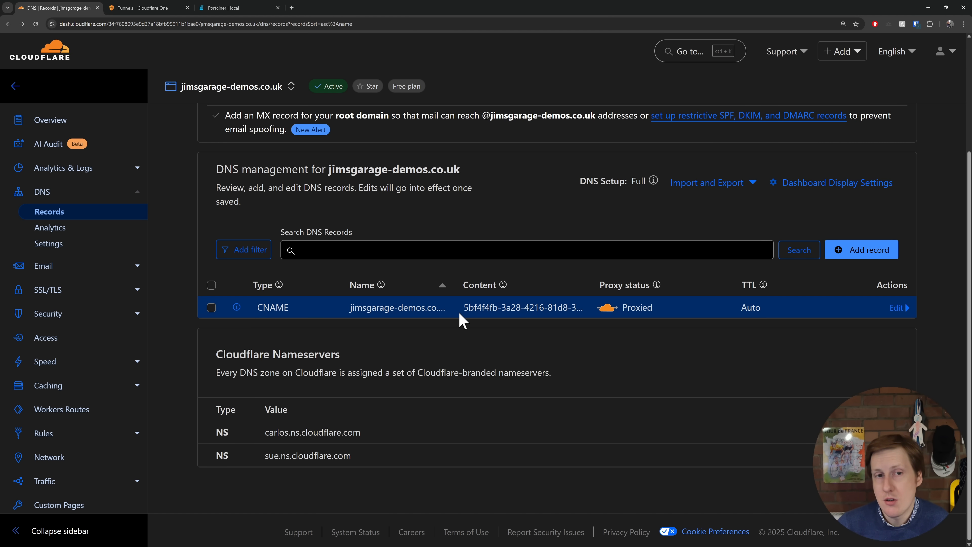
pyautogui.moveTo(491, 391)
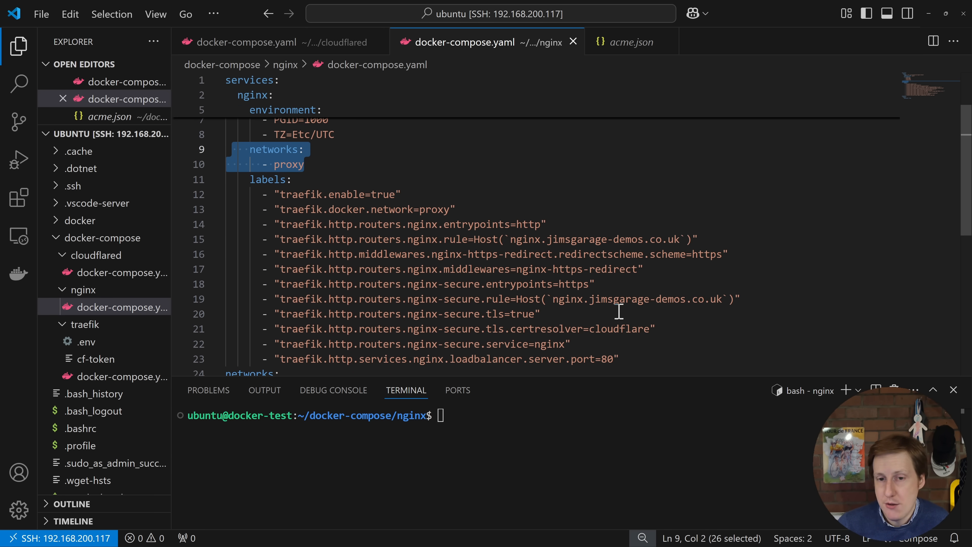
# Copy the nginx hostname from the Traefik router rule and run 'sudo docker compose up -d'.
pyautogui.click(543, 240)
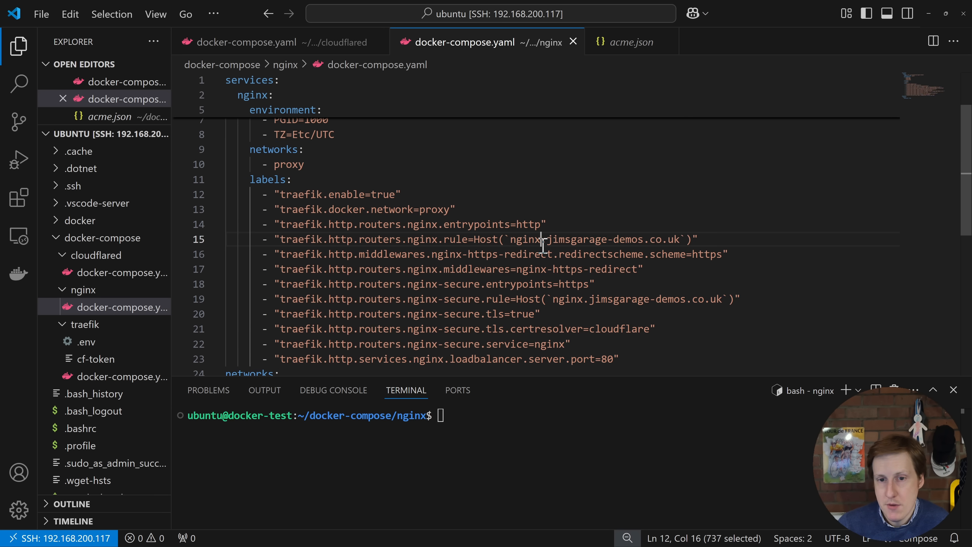
pyautogui.doubleClick(558, 239)
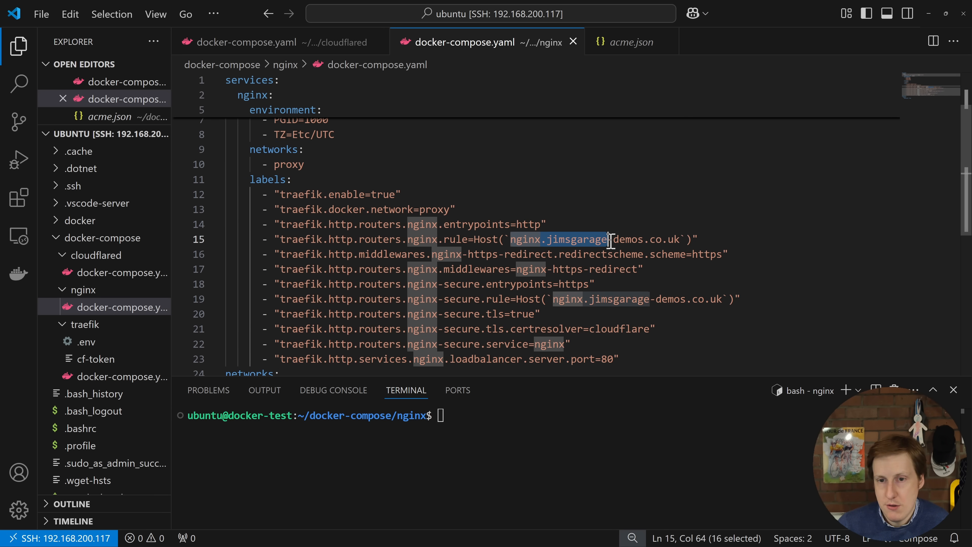
pyautogui.rightClick(610, 240)
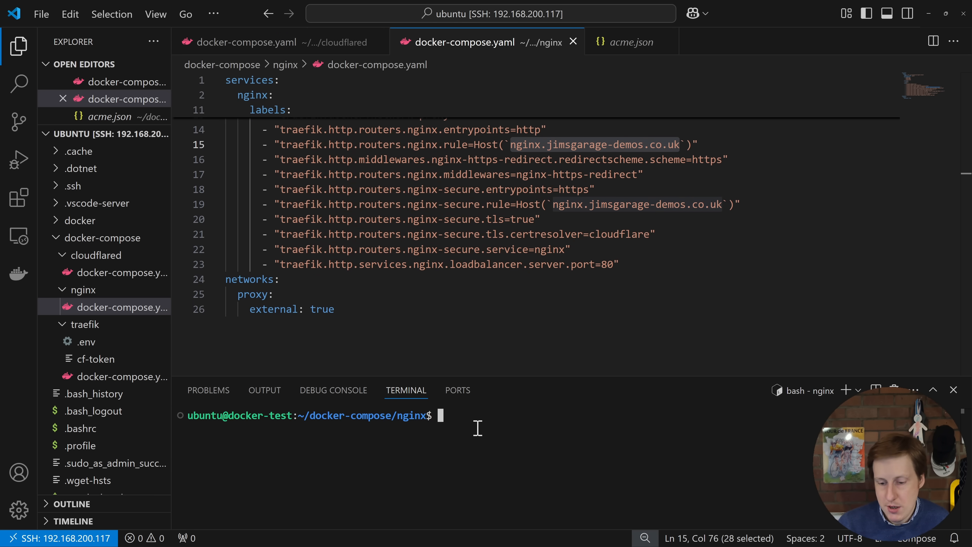
pyautogui.write('sudo docker compose up -d')
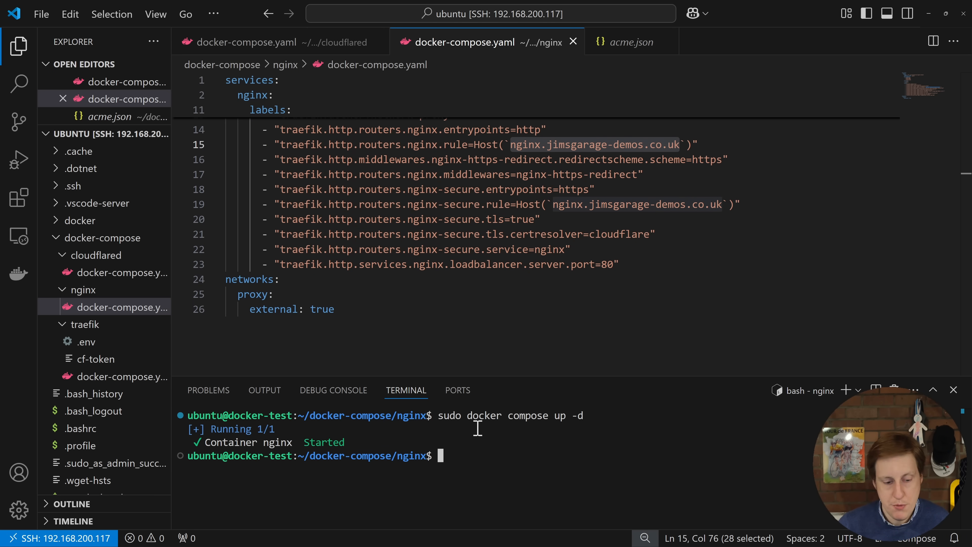
# Check the running containers in Portainer, then return to the Cloudflare DNS records.
pyautogui.click(237, 7)
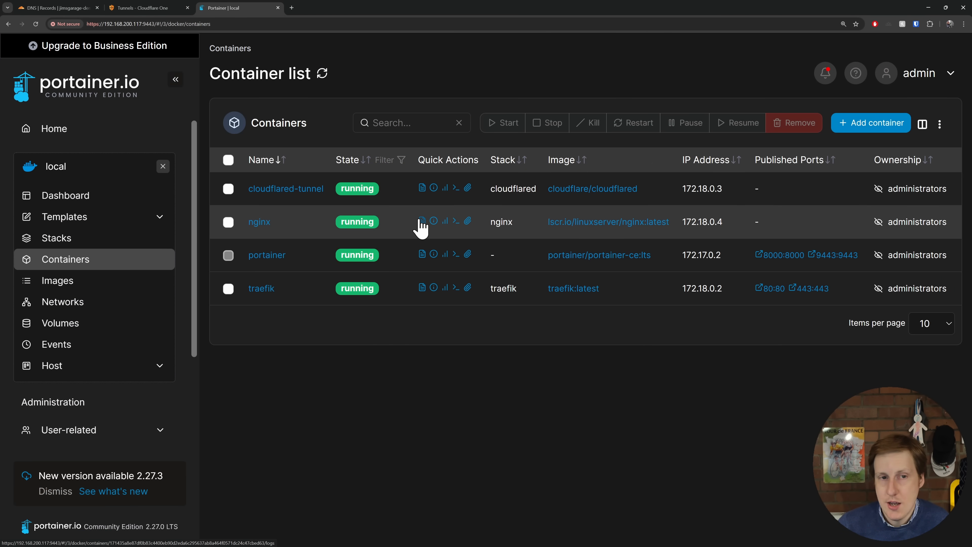
pyautogui.click(55, 8)
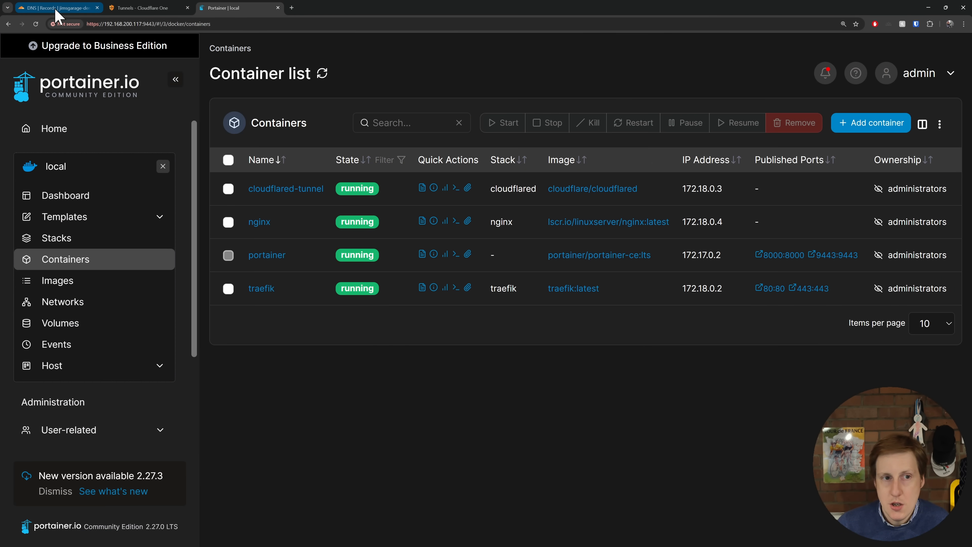
pyautogui.click(56, 8)
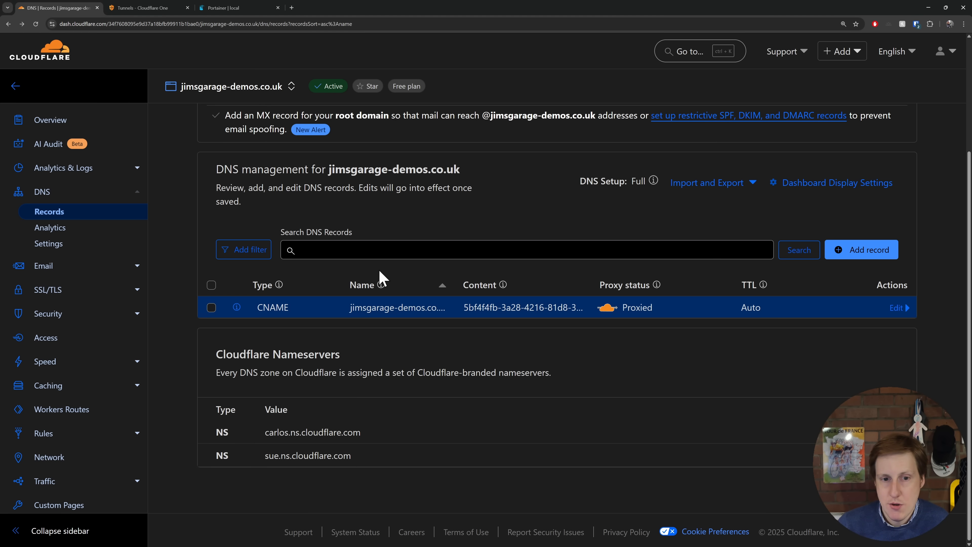
# Add a proxied CNAME record named nginx with target @ (the root domain) and save it.
pyautogui.click(861, 249)
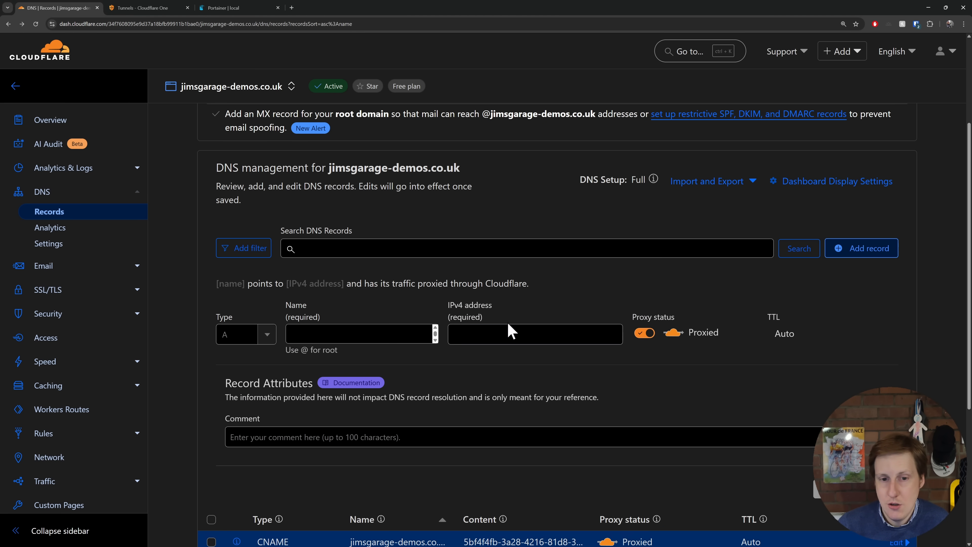
pyautogui.click(245, 333)
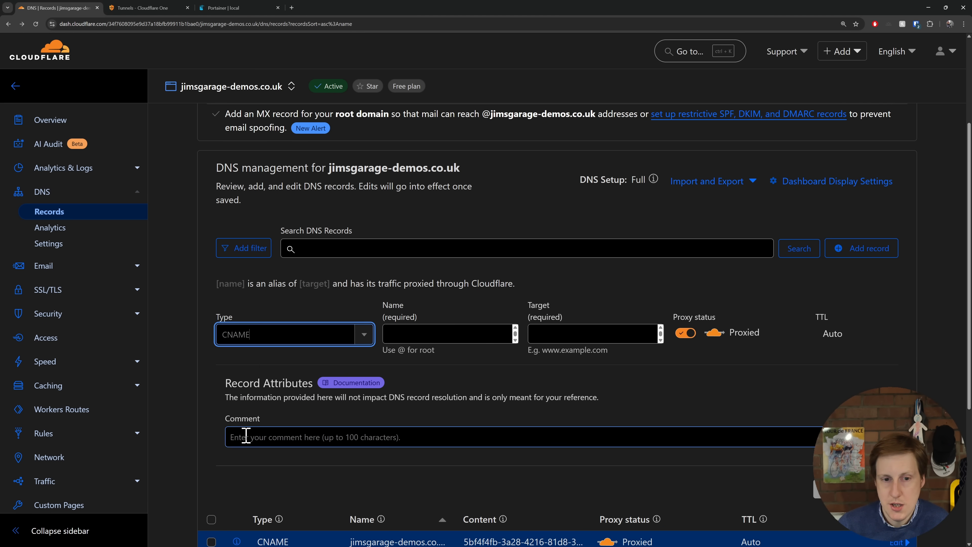
pyautogui.write('nginx')
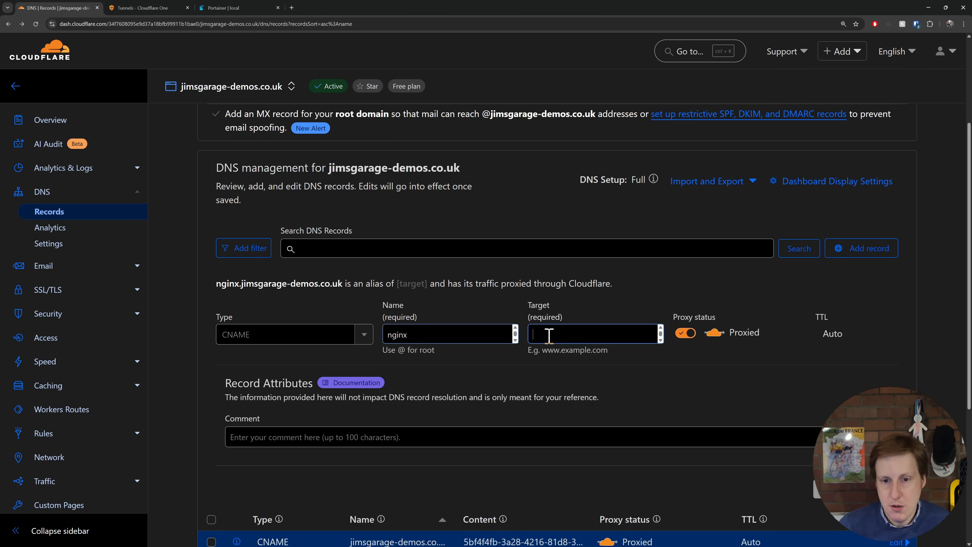
pyautogui.write('@')
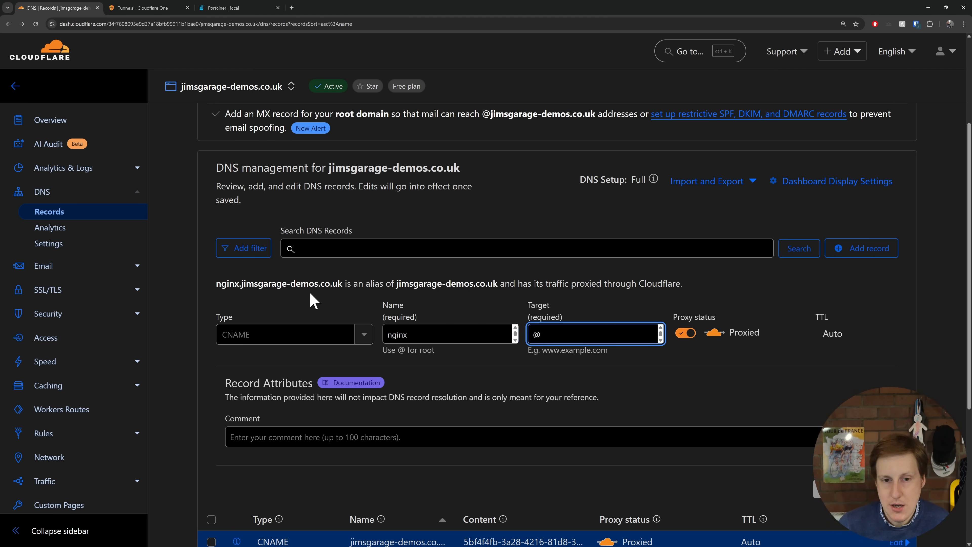
pyautogui.moveTo(707, 356)
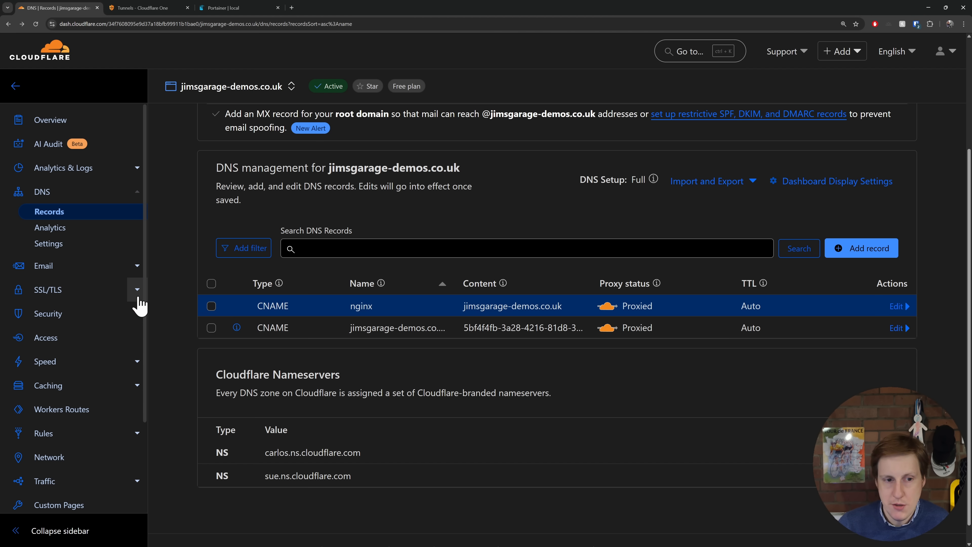
pyautogui.click(137, 289)
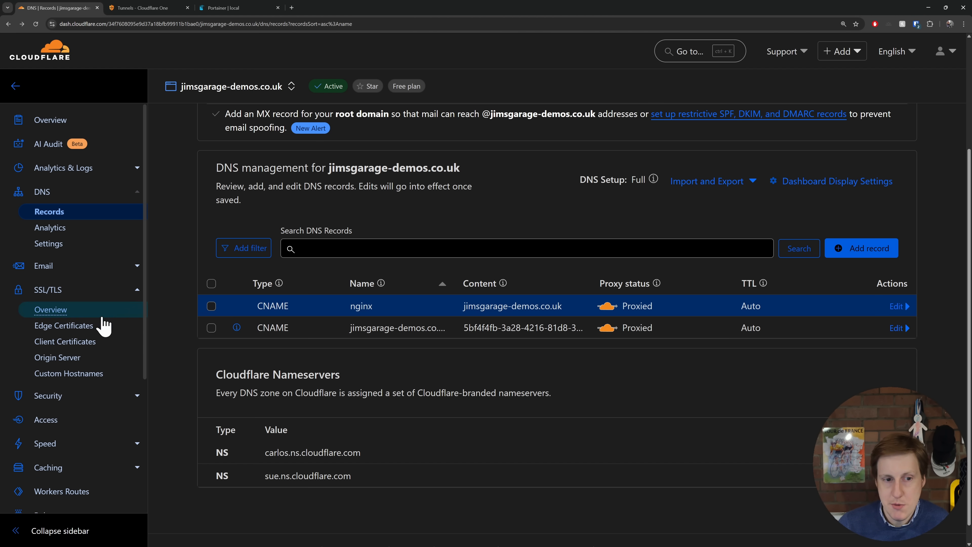
# View the SSL/TLS encryption mode configuration showing Full (Strict) for the domain.
pyautogui.click(50, 309)
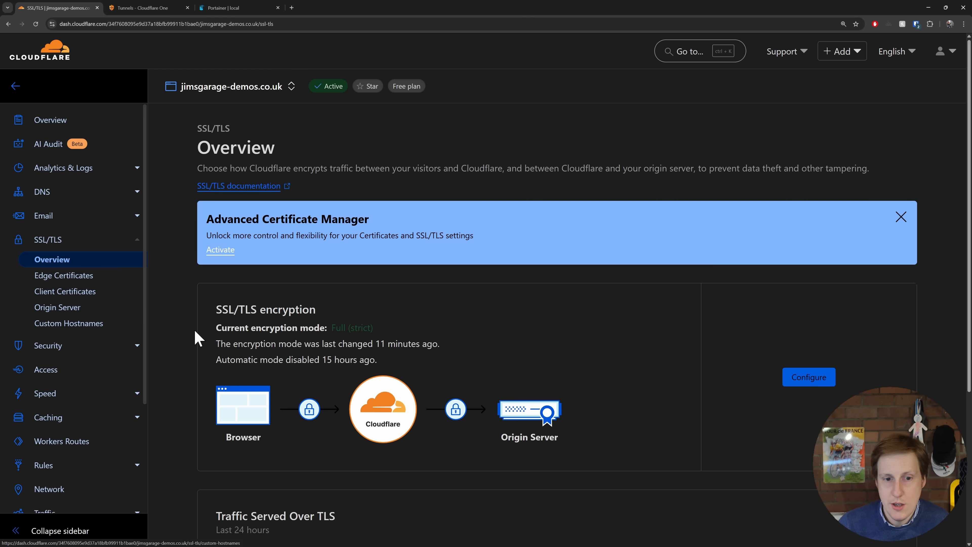
pyautogui.scroll(-3)
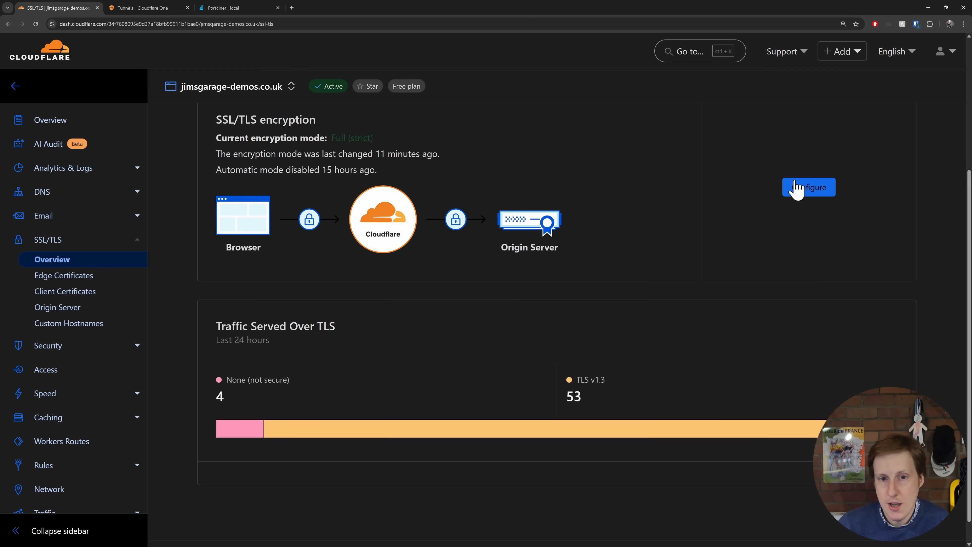
pyautogui.click(809, 188)
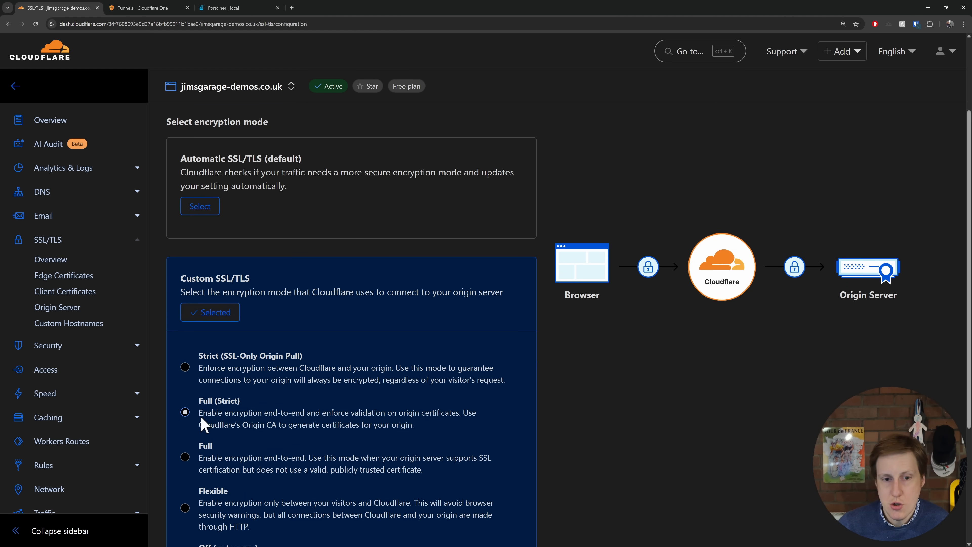
pyautogui.moveTo(334, 423)
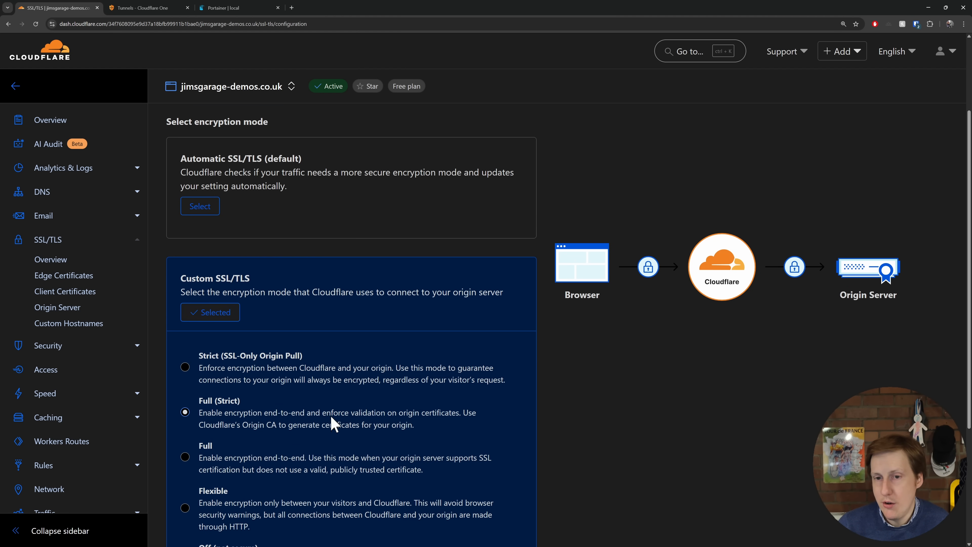
pyautogui.moveTo(607, 275)
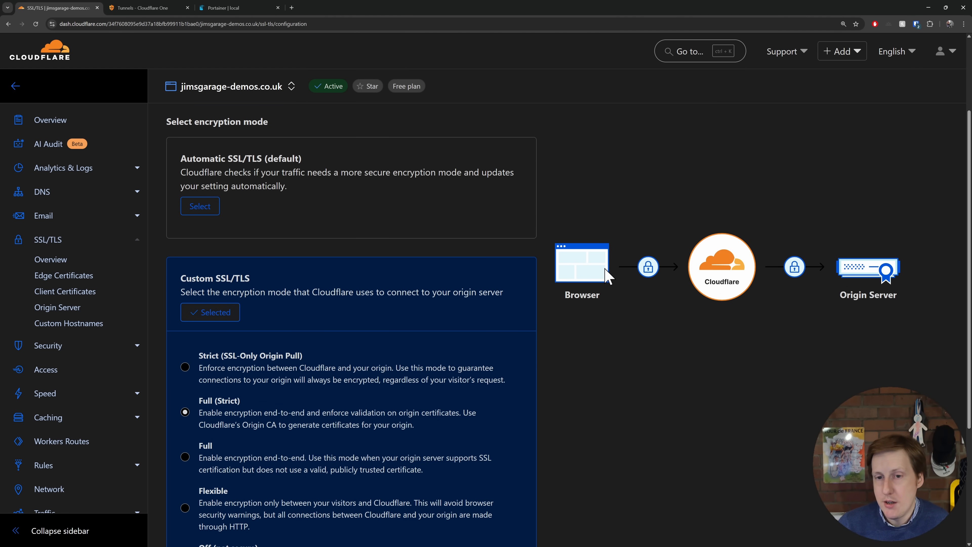
pyautogui.moveTo(718, 257)
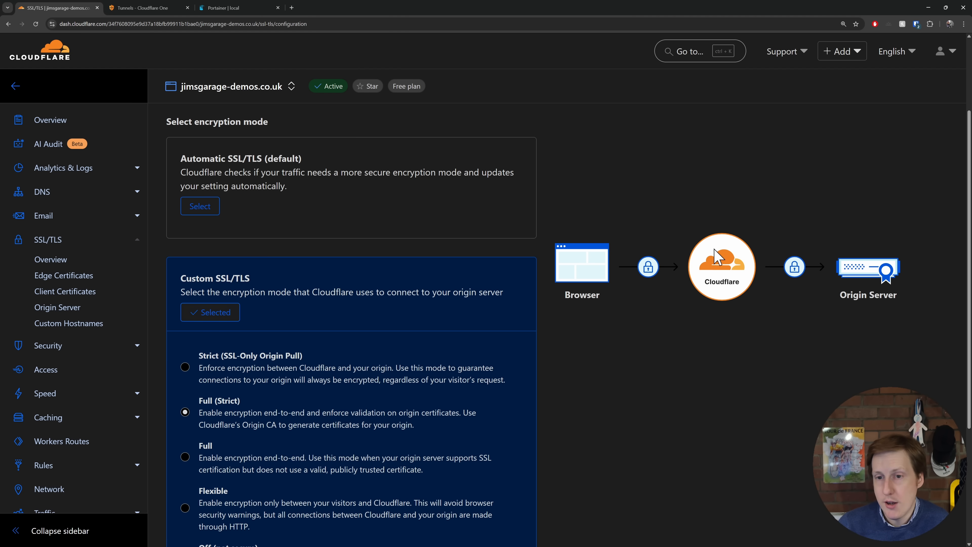
pyautogui.moveTo(867, 271)
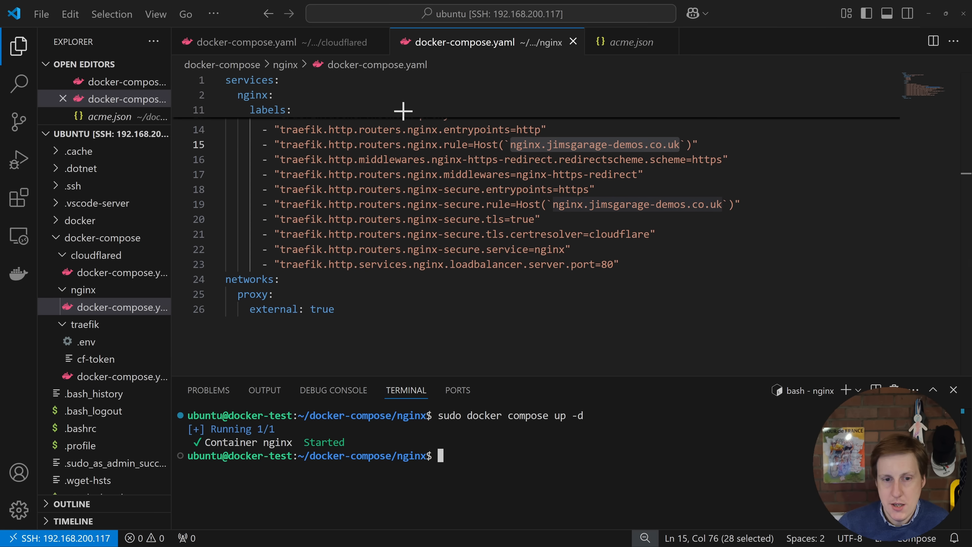
# Browse to nginx.jimsgarage-demos.co.uk in a new Incognito window to load the nginx welcome page.
pyautogui.rightClick(589, 204)
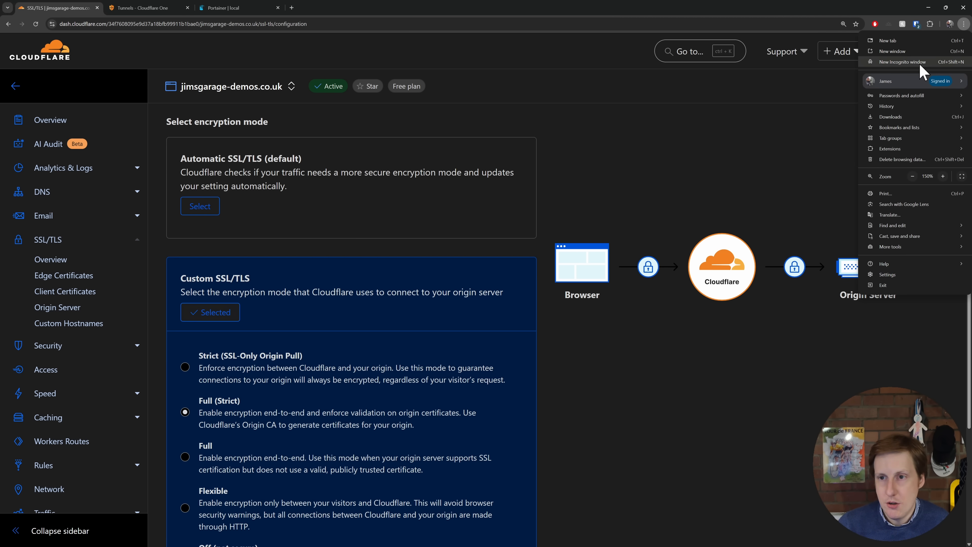
pyautogui.click(900, 62)
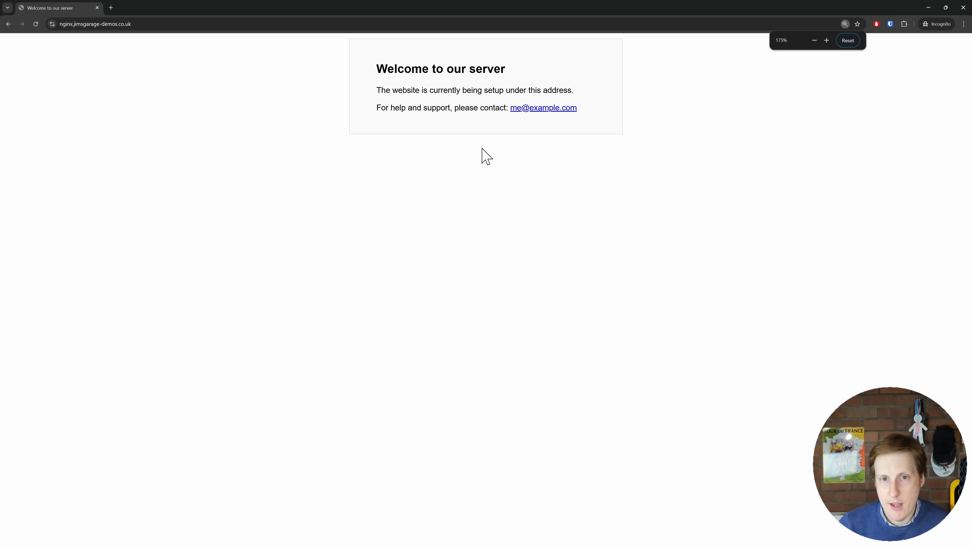
pyautogui.click(847, 41)
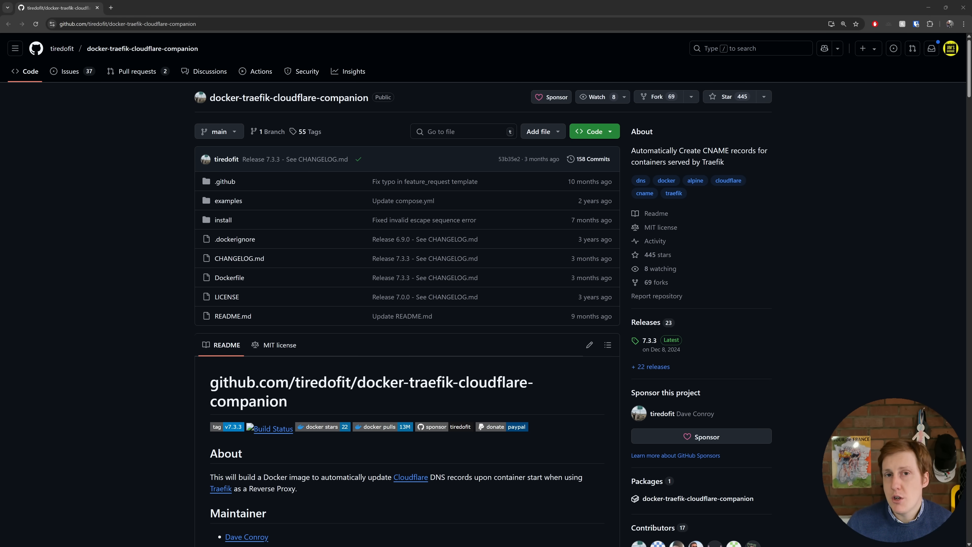
pyautogui.moveTo(230, 260)
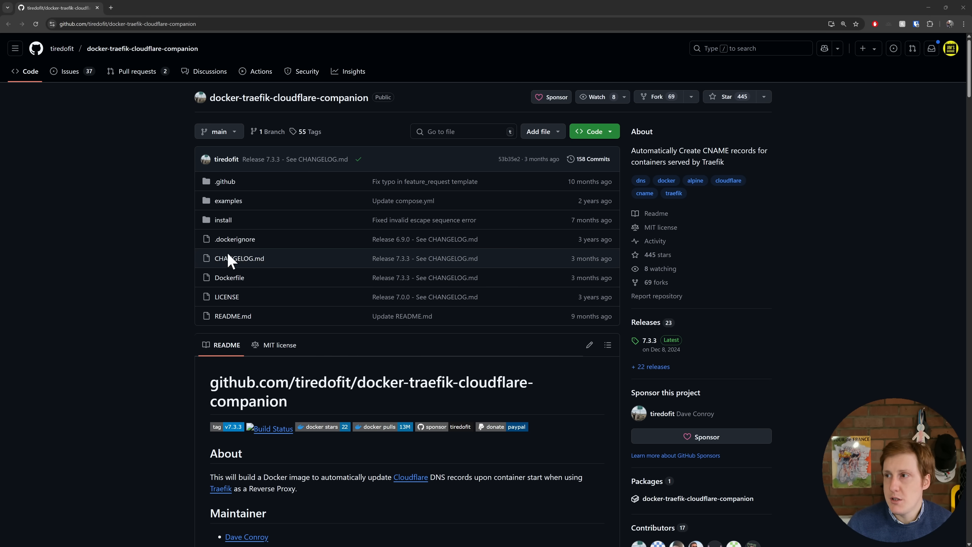
# View the example compose.yml inside the repository's examples folder, selecting a line of its contents.
pyautogui.click(229, 200)
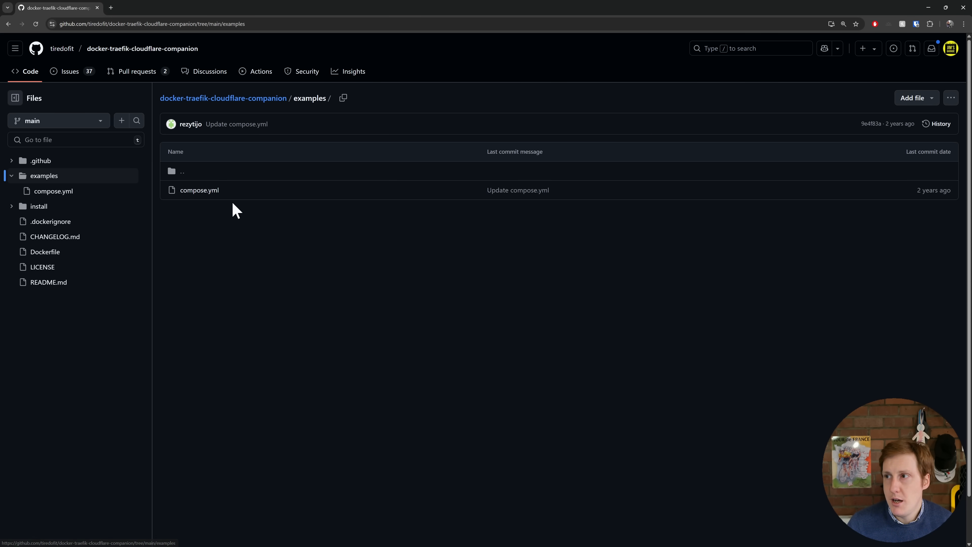
pyautogui.click(199, 190)
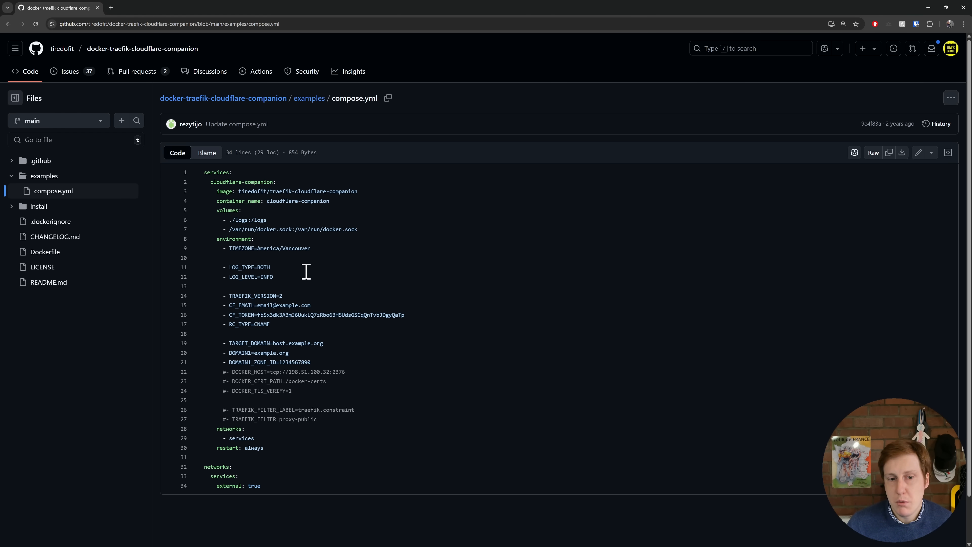
pyautogui.moveTo(304, 288)
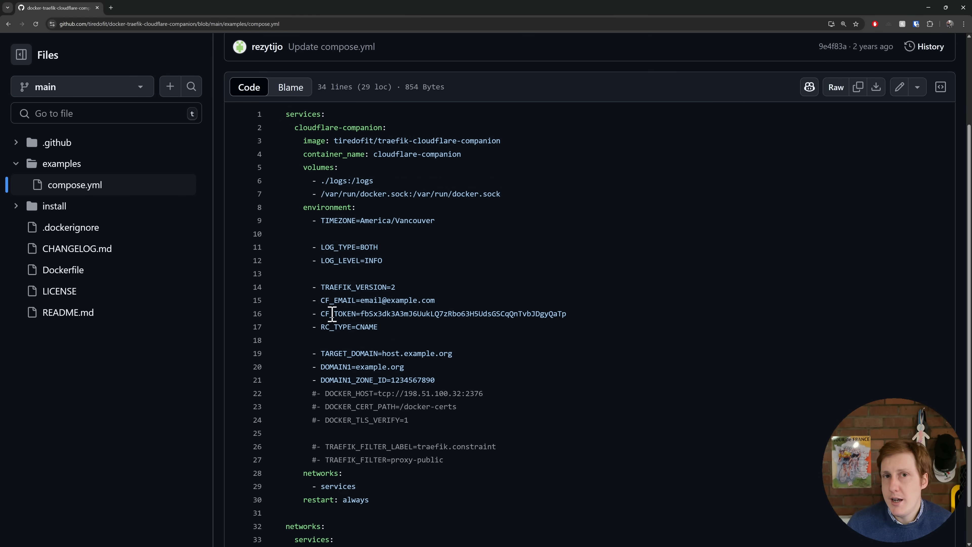
pyautogui.moveTo(353, 313)
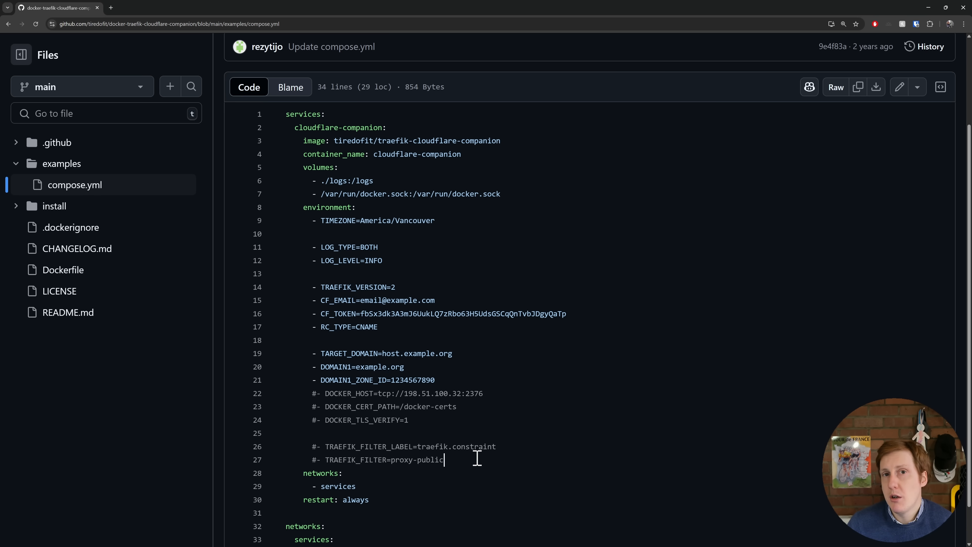
pyautogui.moveTo(399, 326)
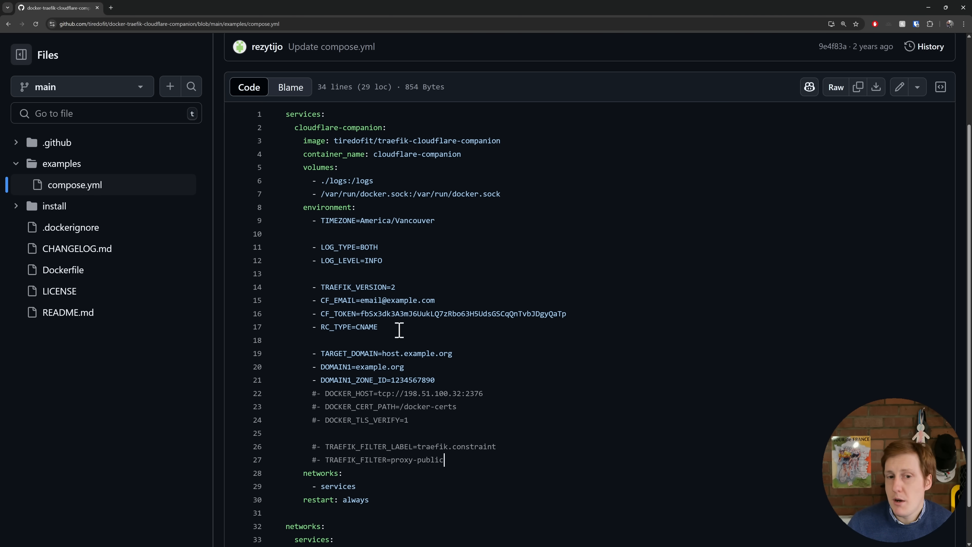
pyautogui.moveTo(362, 313); pyautogui.dragTo(563, 313)
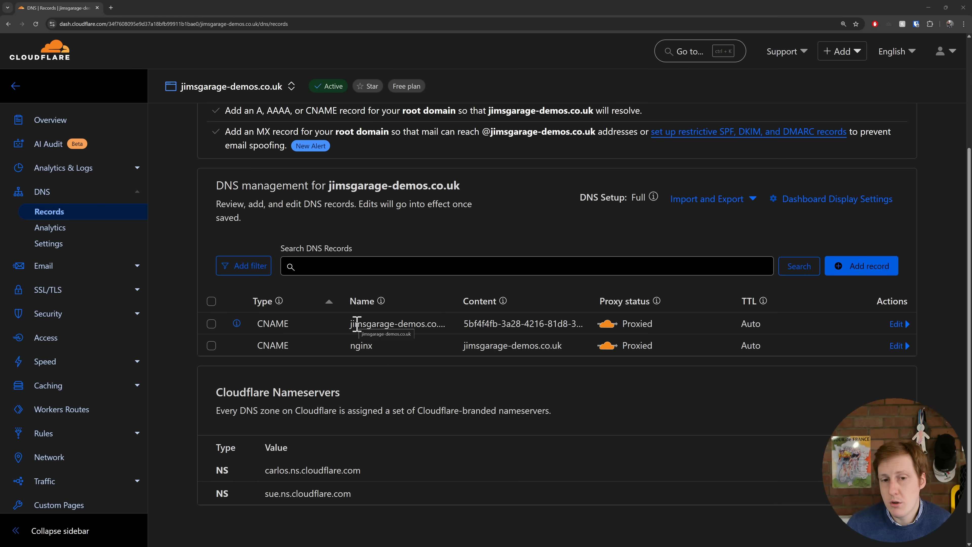
pyautogui.moveTo(346, 361)
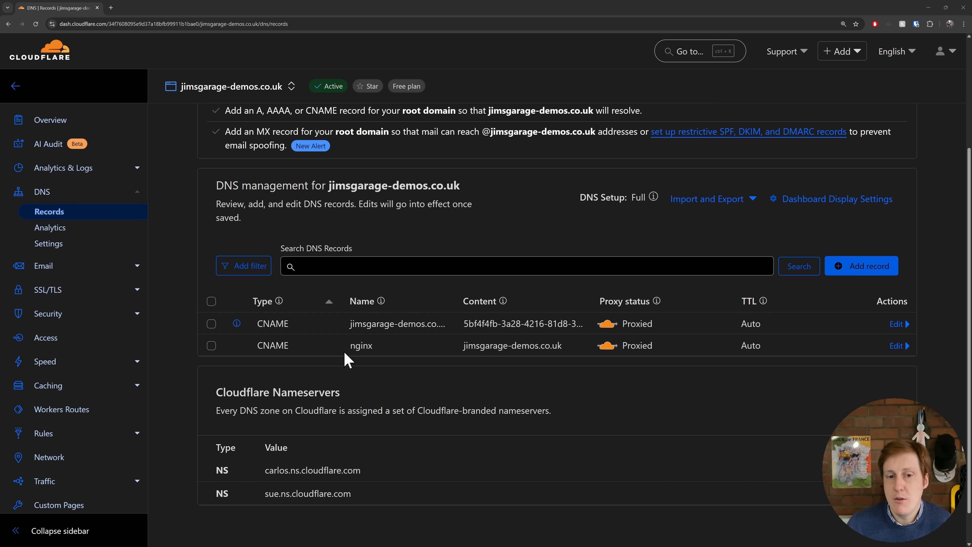
pyautogui.moveTo(384, 353)
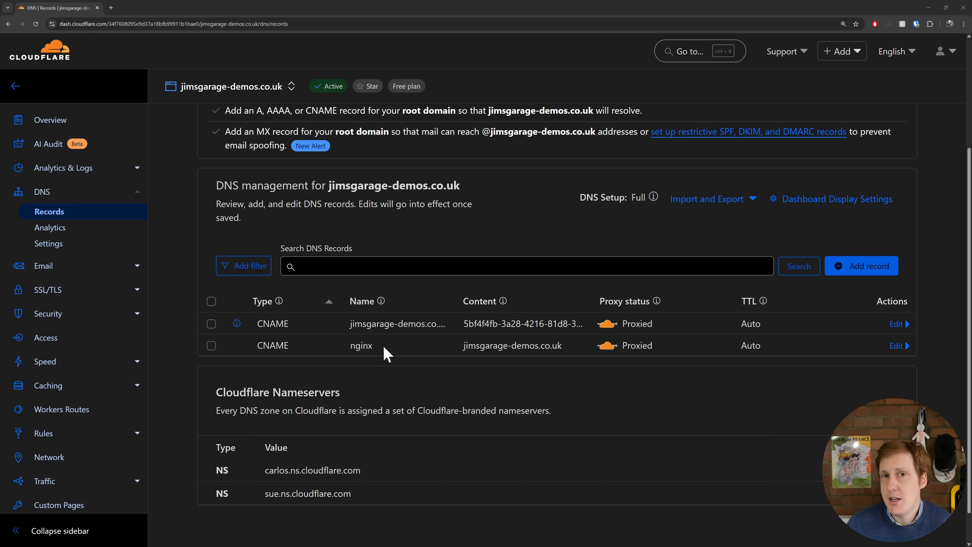
pyautogui.moveTo(338, 352)
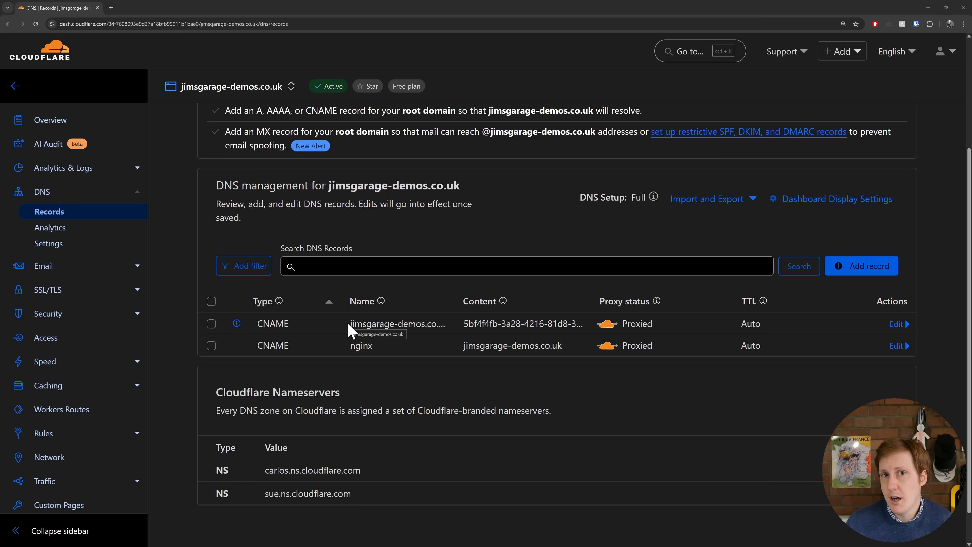
pyautogui.moveTo(396, 364)
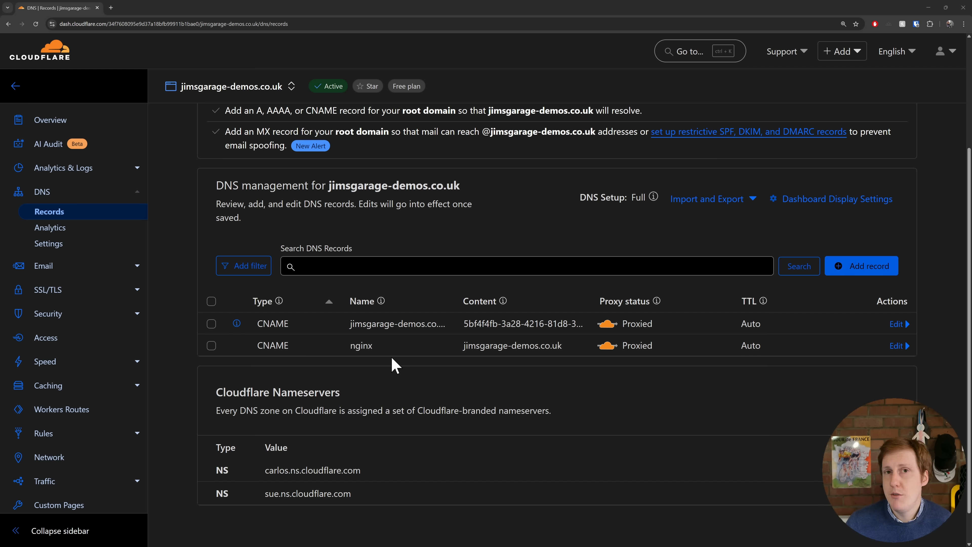